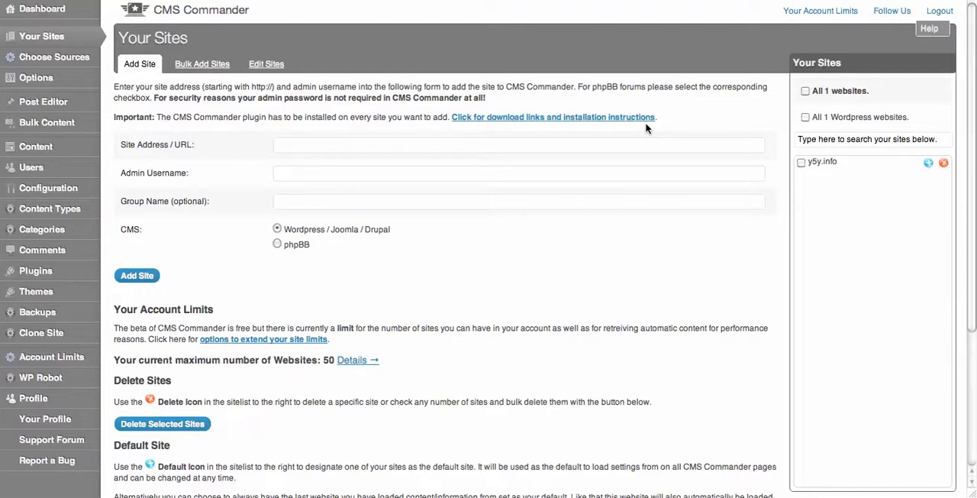
mouse_move(259, 135)
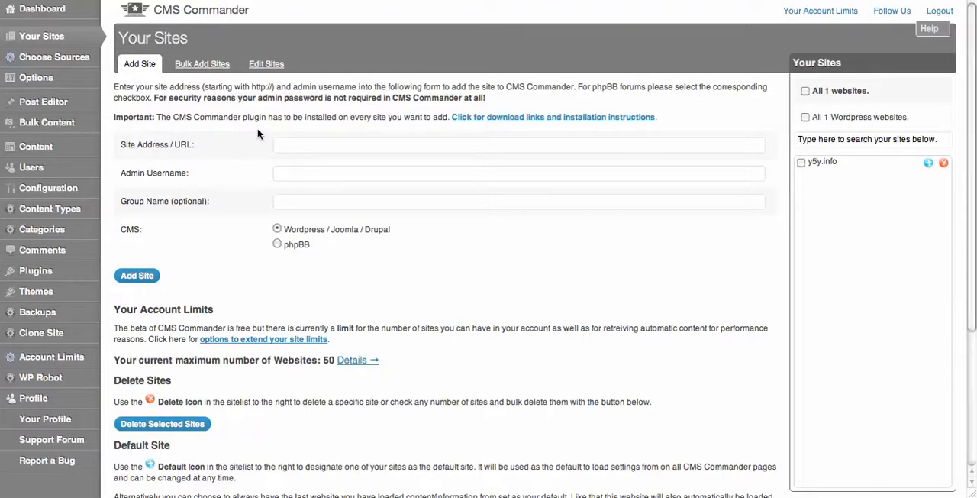
mouse_move(368, 237)
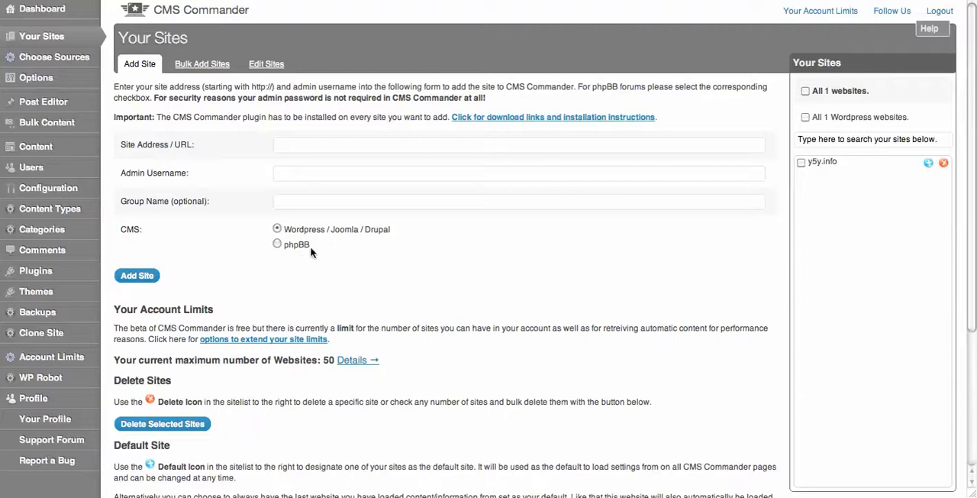
mouse_move(327, 159)
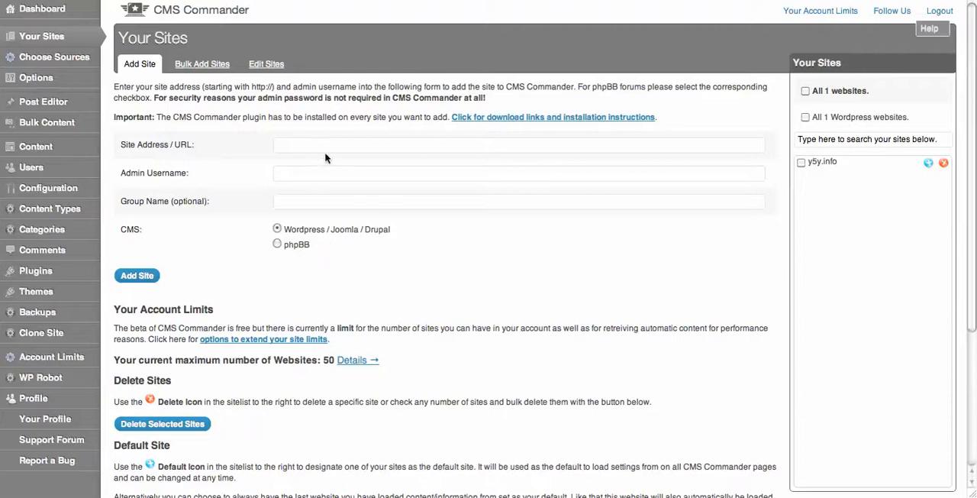
mouse_move(385, 232)
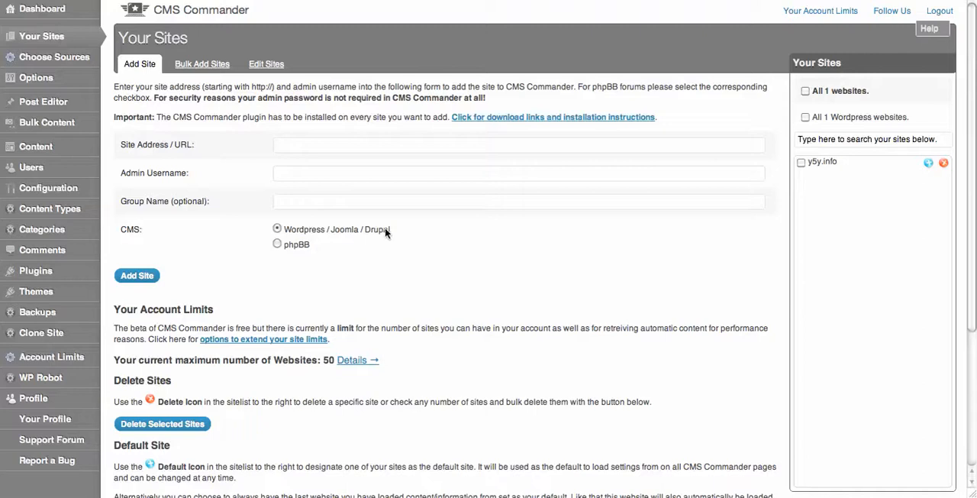
mouse_move(740, 82)
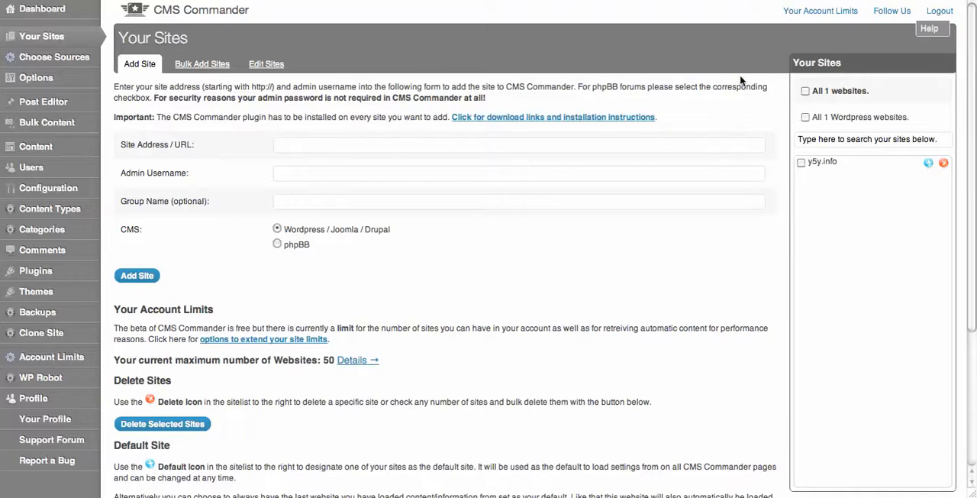
mouse_move(657, 52)
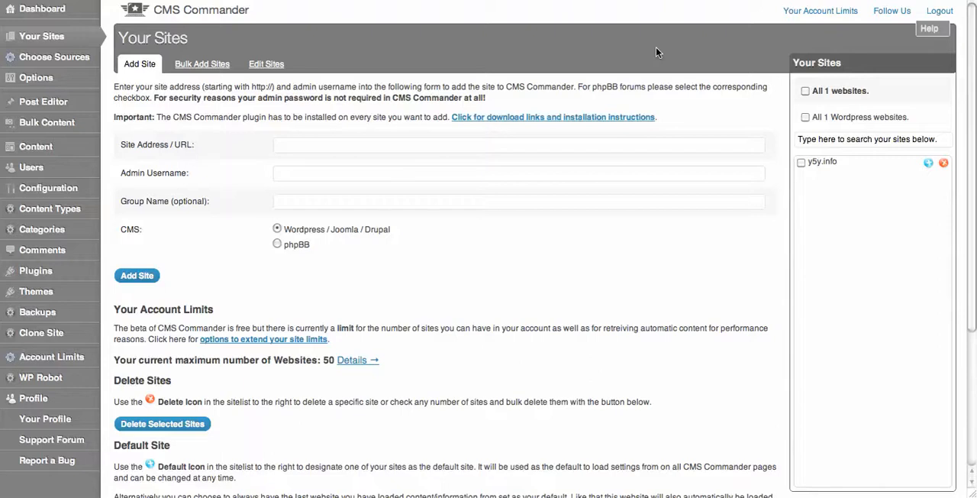
mouse_move(179, 49)
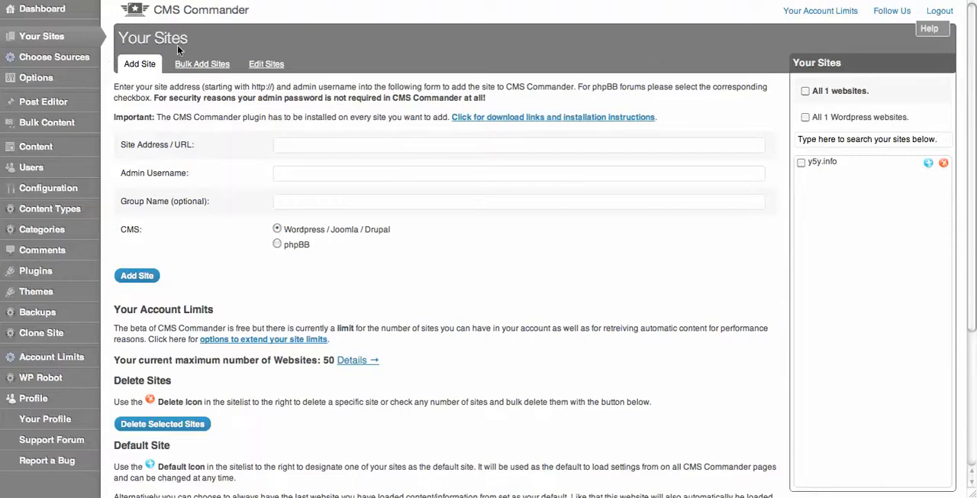
mouse_move(861, 64)
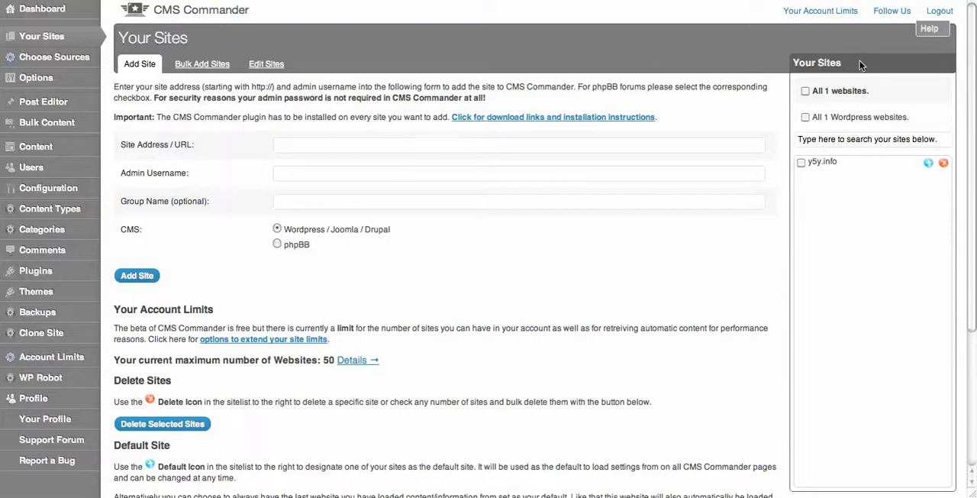
mouse_move(852, 49)
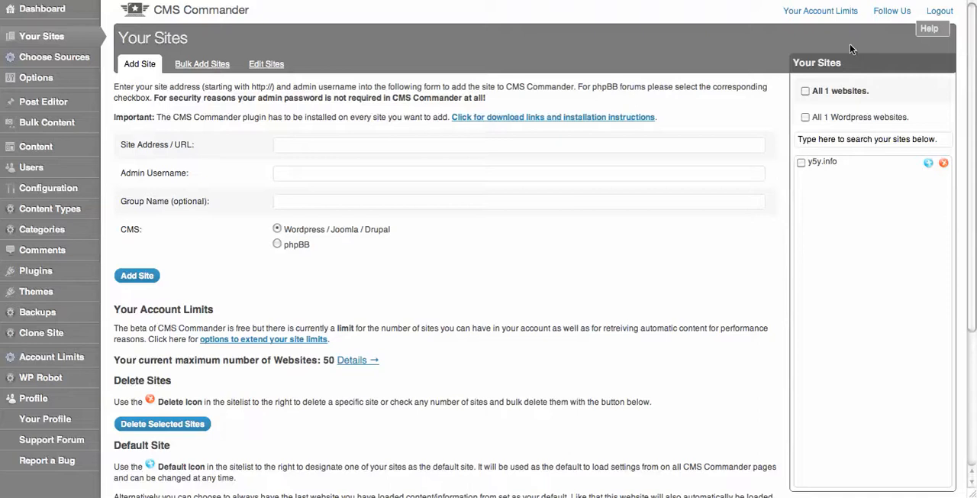
mouse_move(855, 49)
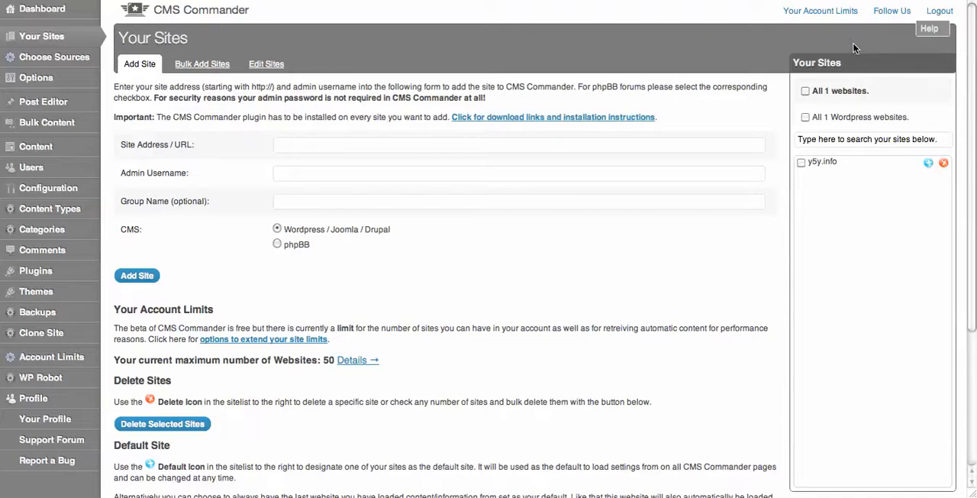
mouse_move(411, 156)
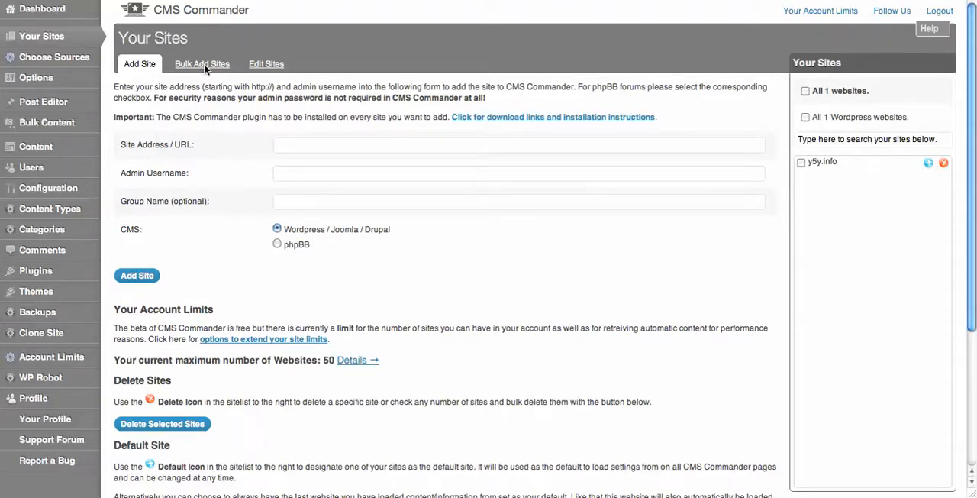
- Look at the form for adding many sites at once, then return to the single-site form
click(201, 63)
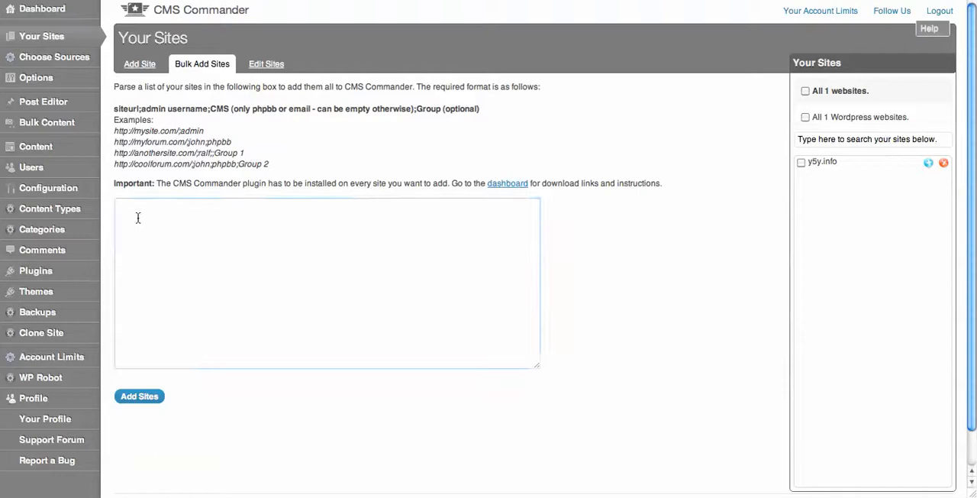
click(176, 315)
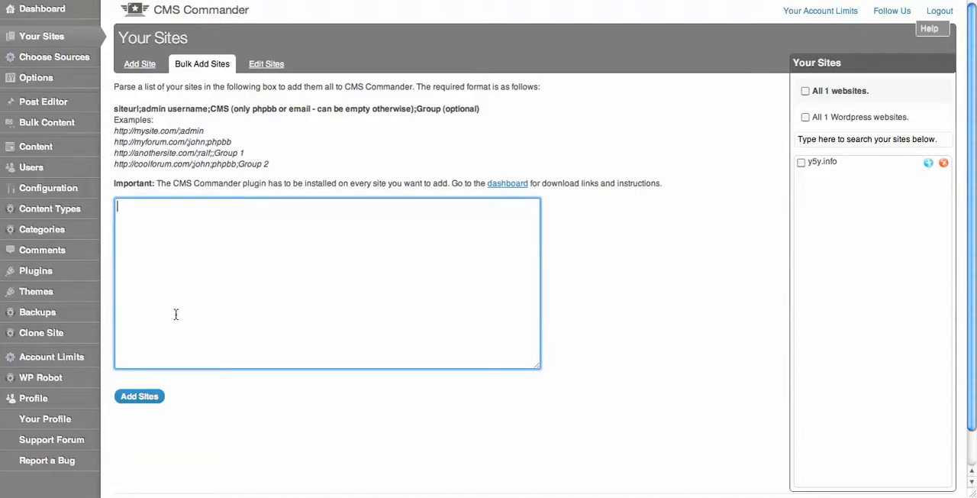
mouse_move(393, 330)
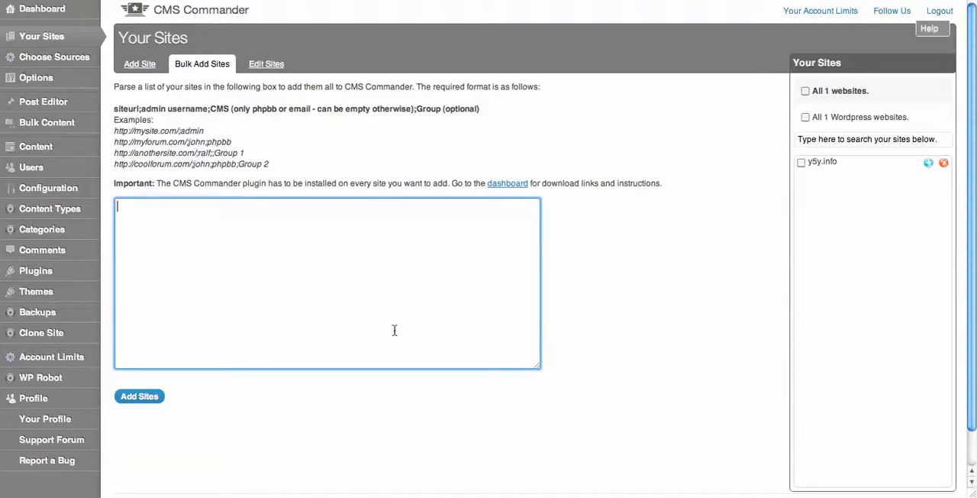
click(139, 62)
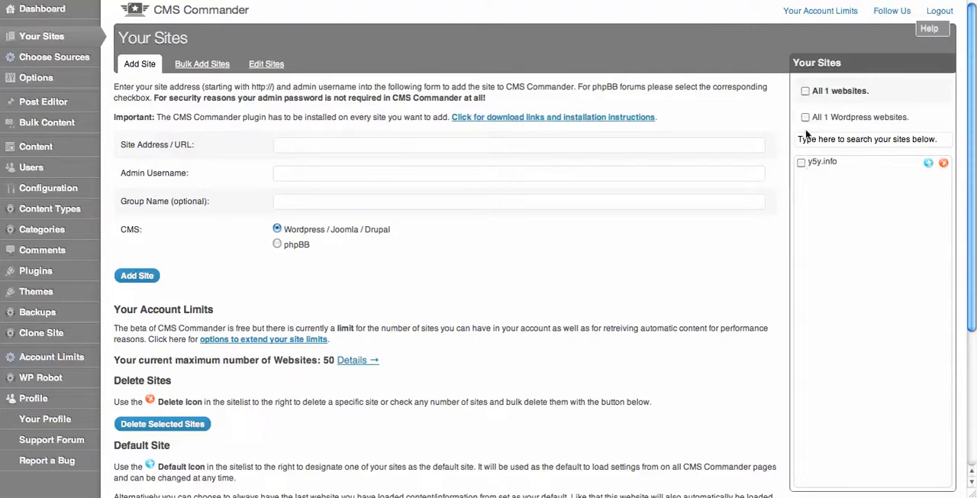
click(873, 139)
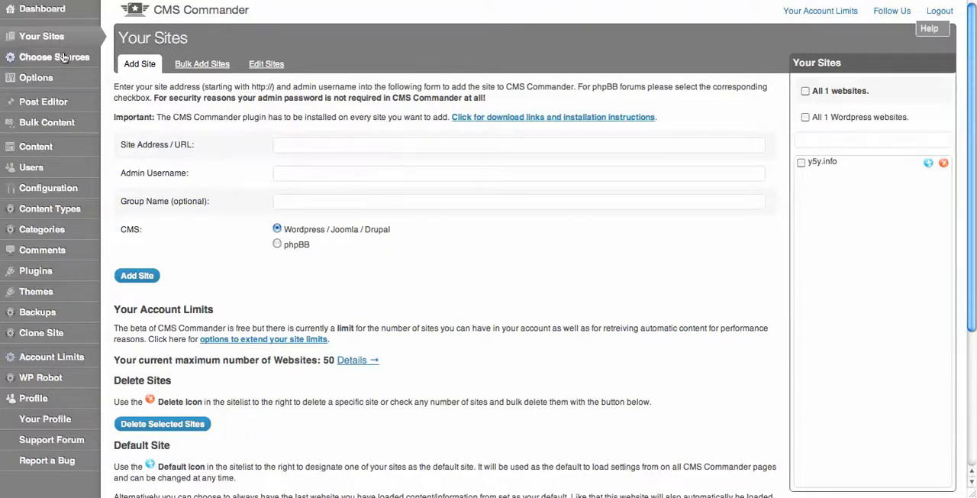
- View Choose Sources with WordPress, Drupal, Joomla and phpBB ticked and the content sources listed
click(55, 56)
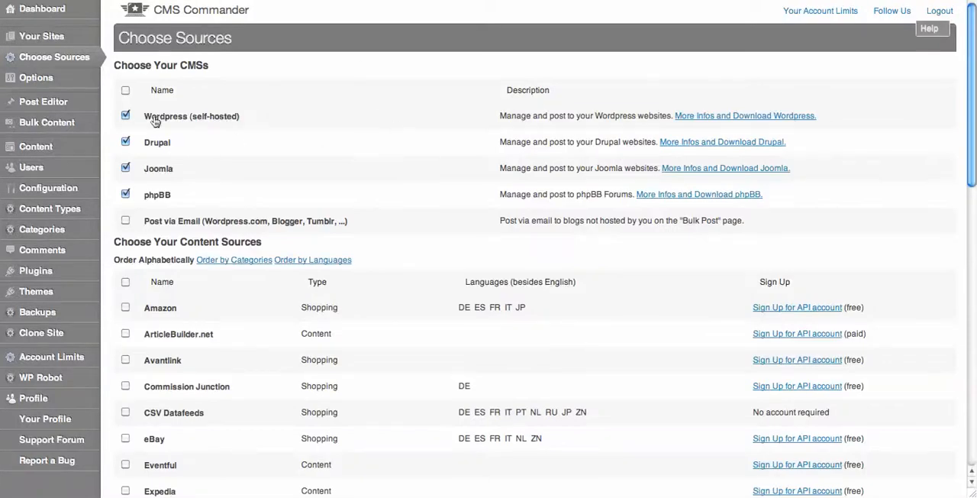
mouse_move(521, 168)
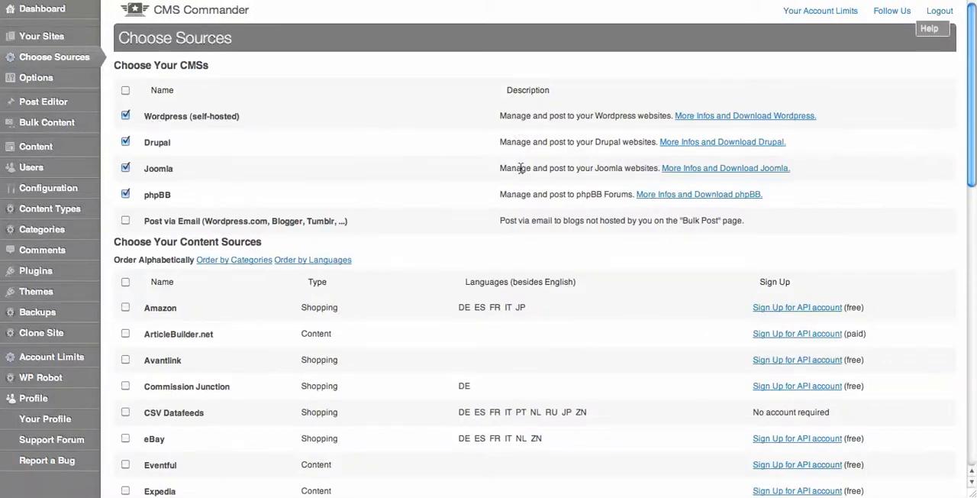
scroll(down, 3)
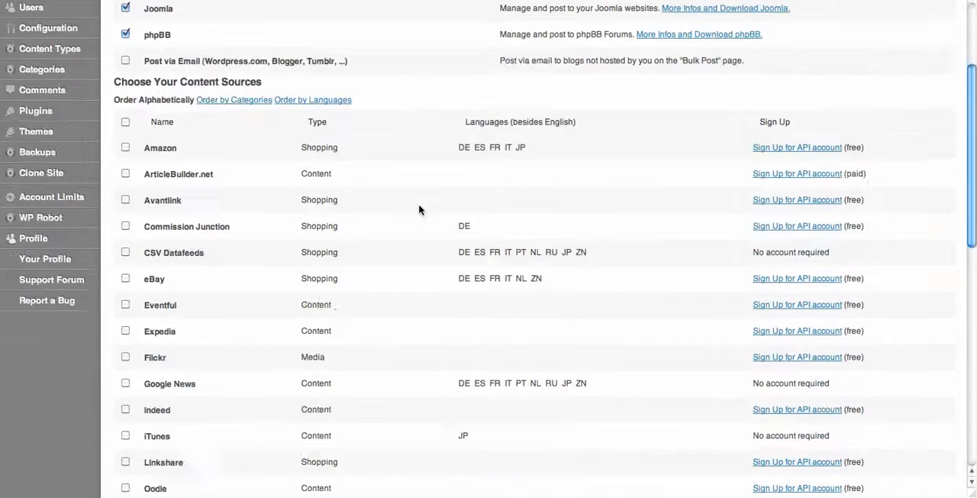
scroll(down, 3)
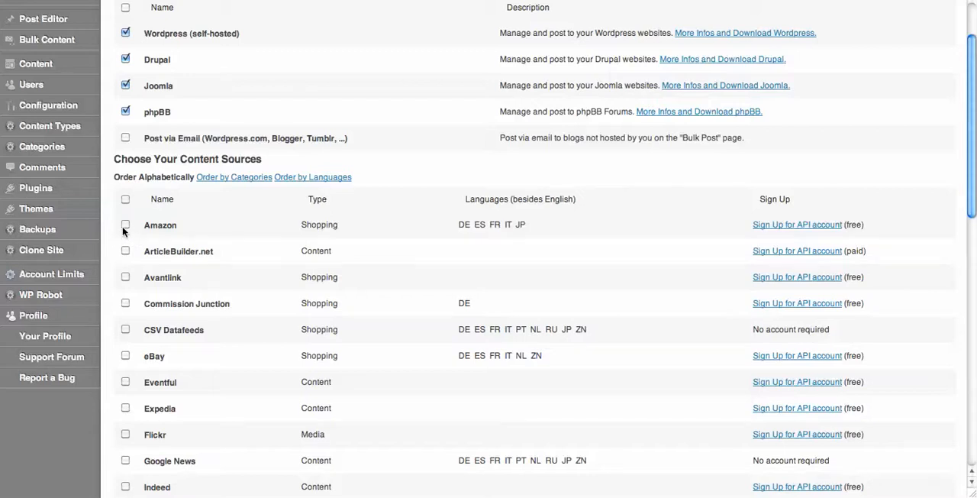
mouse_move(125, 287)
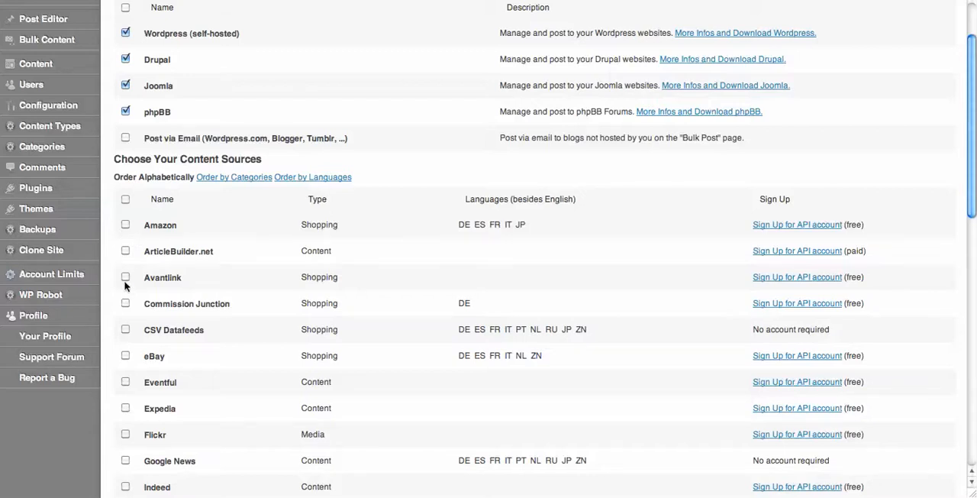
mouse_move(446, 330)
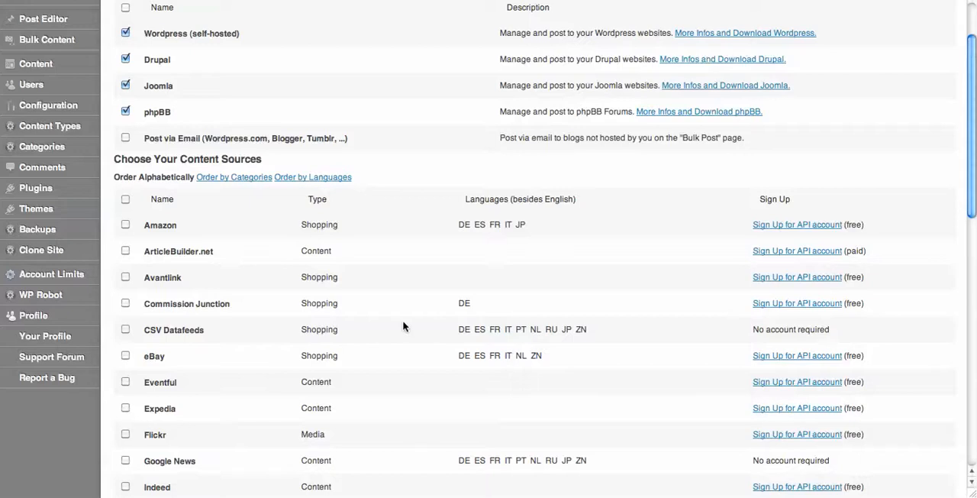
mouse_move(130, 342)
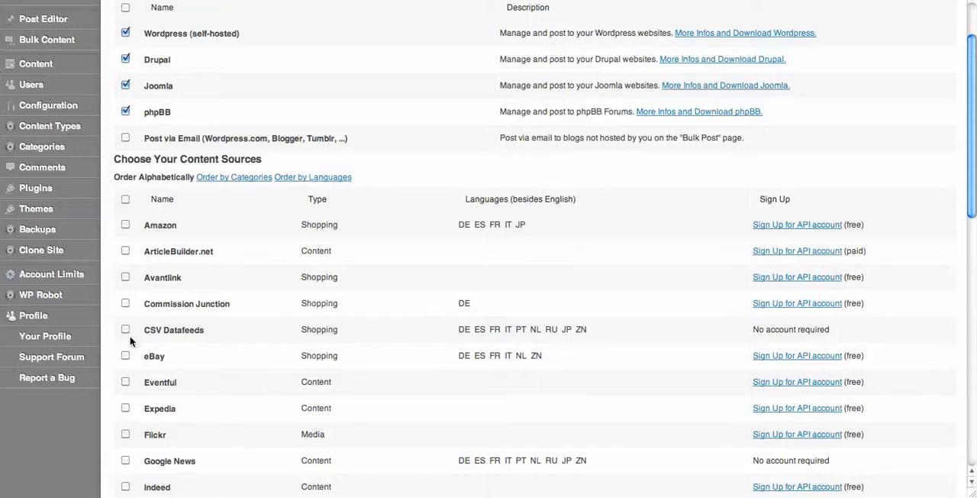
mouse_move(196, 264)
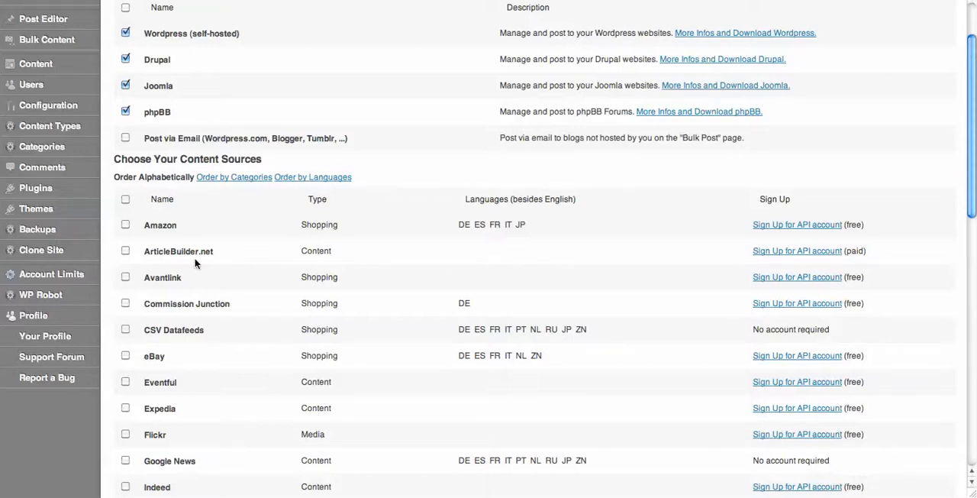
mouse_move(439, 247)
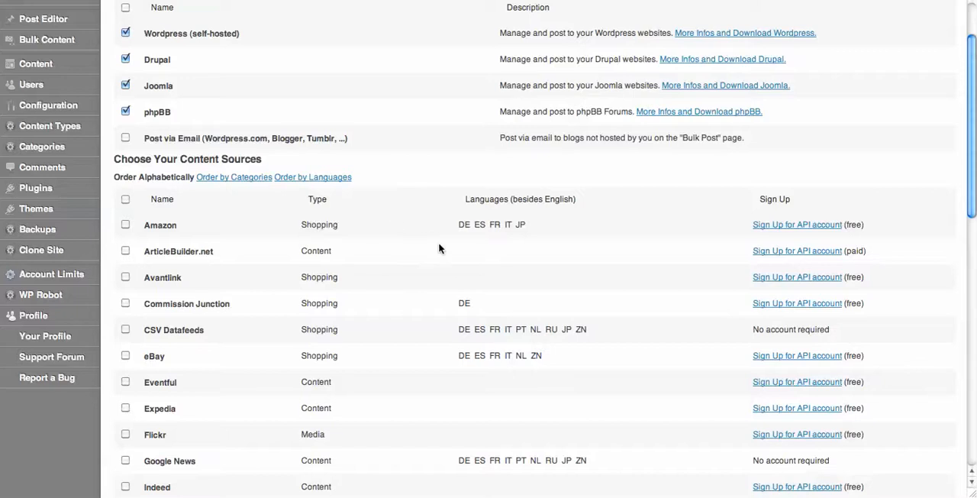
scroll(down, 3)
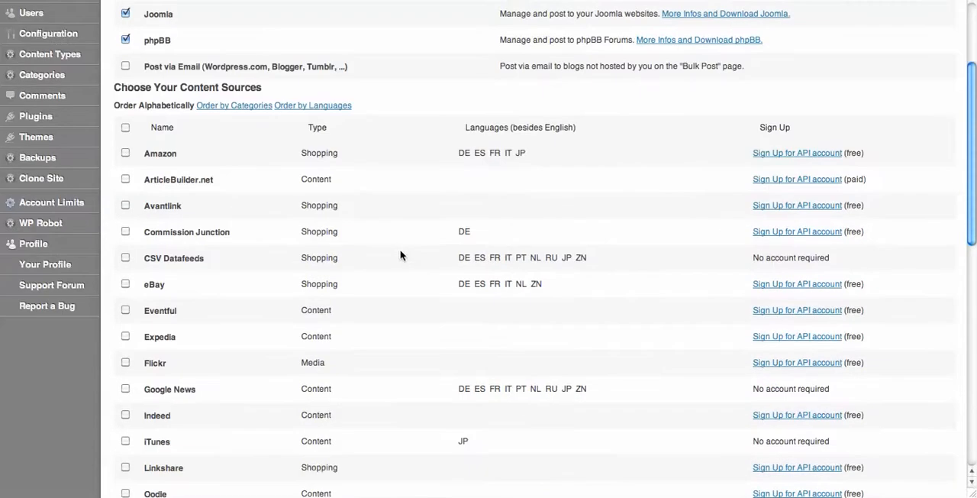
mouse_move(126, 260)
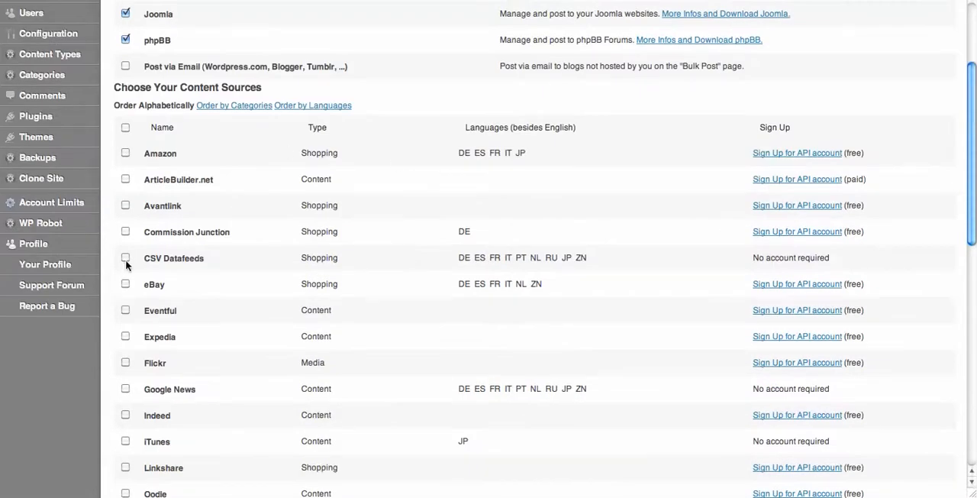
mouse_move(206, 265)
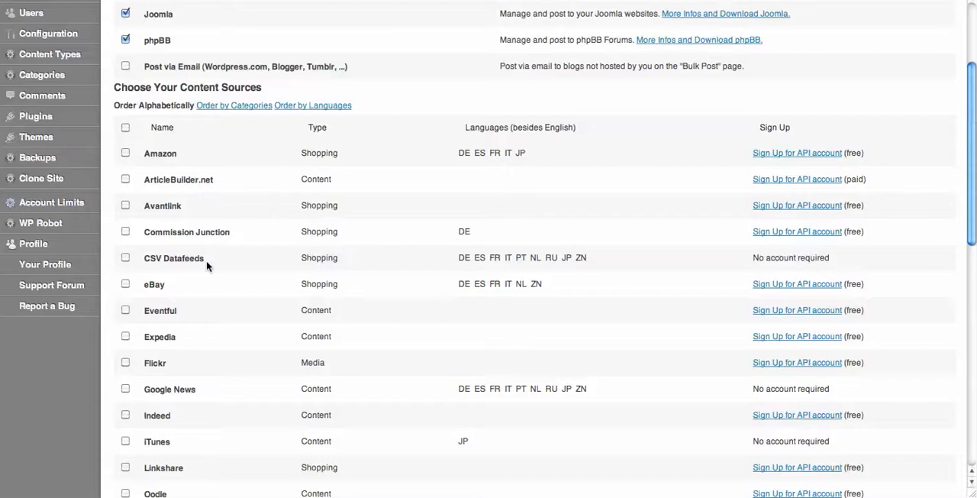
mouse_move(427, 306)
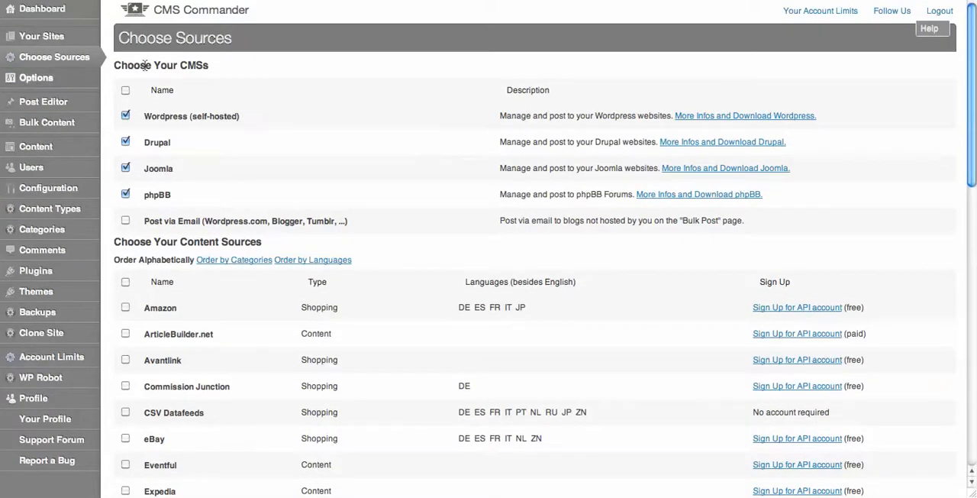
- View the Options page's General Settings with Replace Keywords and Dropbox integration
click(37, 76)
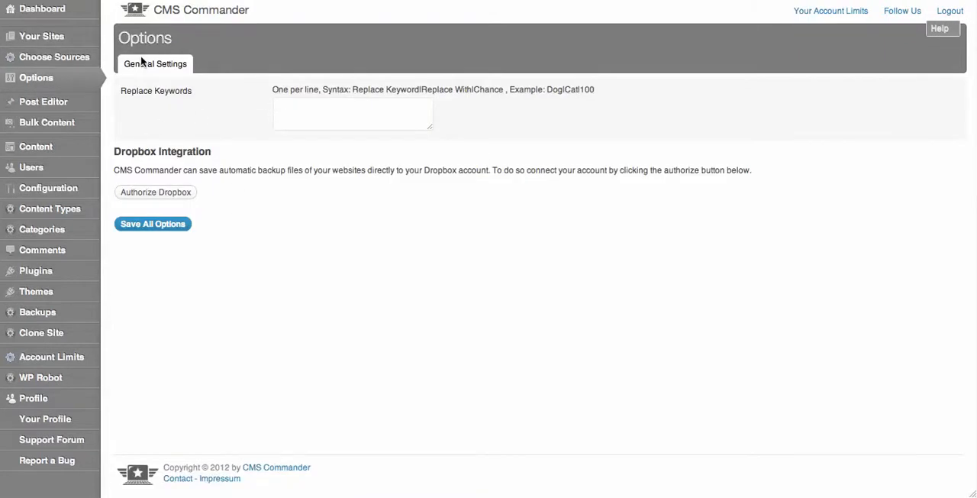
mouse_move(214, 177)
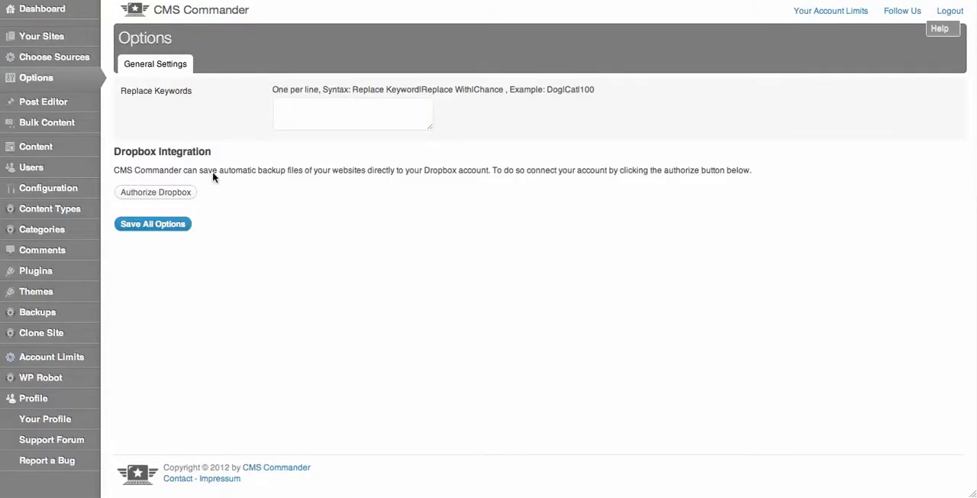
mouse_move(159, 239)
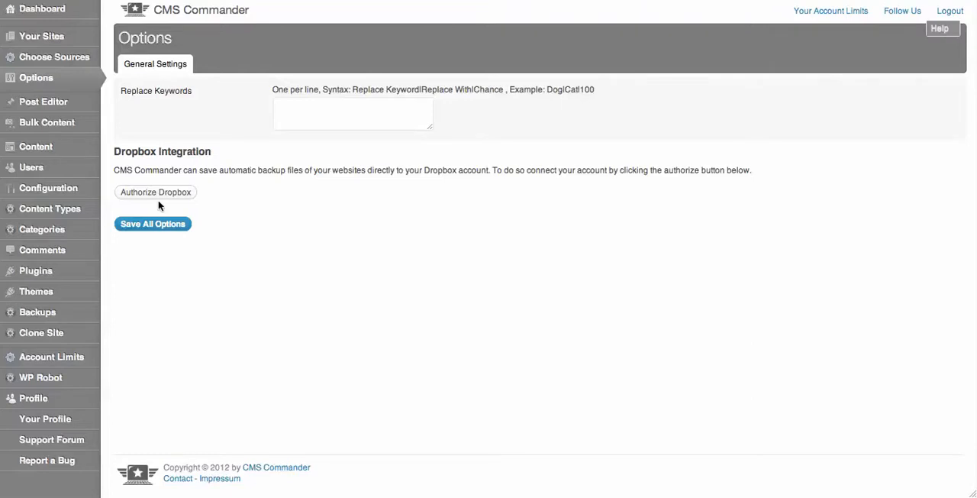
mouse_move(441, 75)
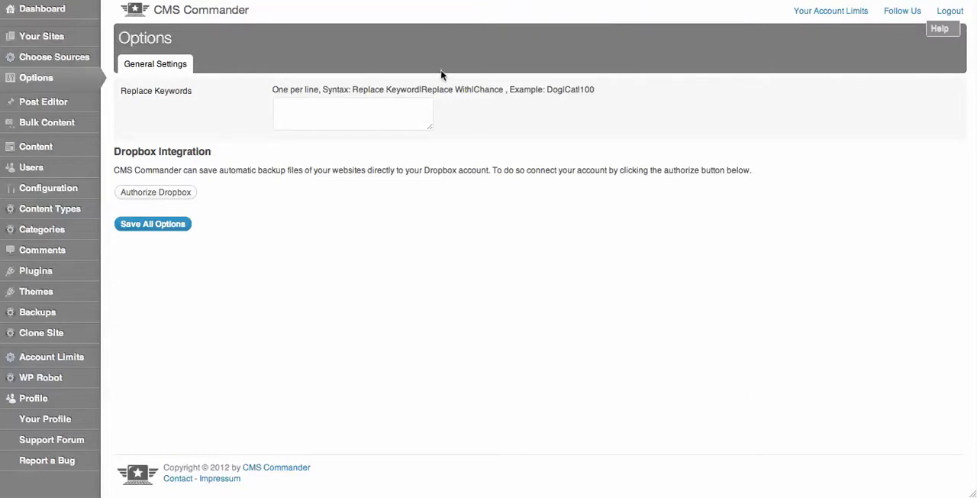
click(353, 113)
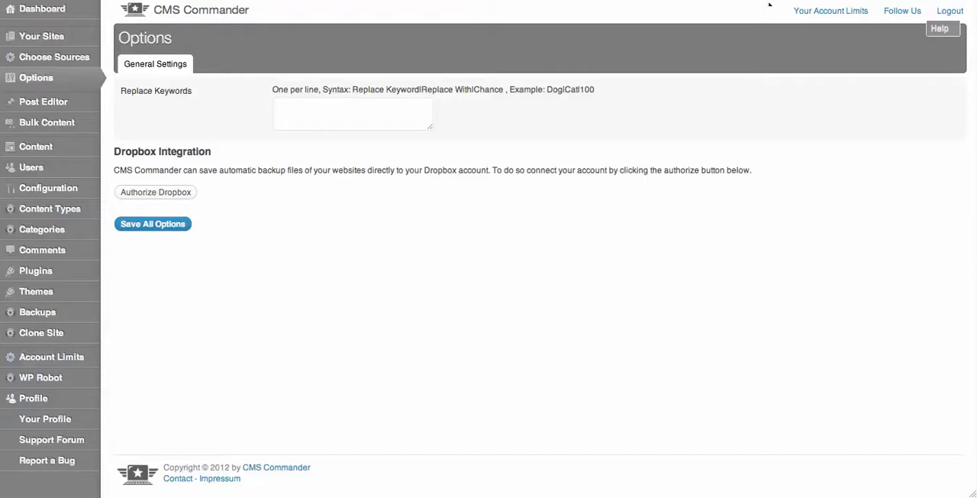
- Look through the Post Editor down to the Drupal settings
click(42, 101)
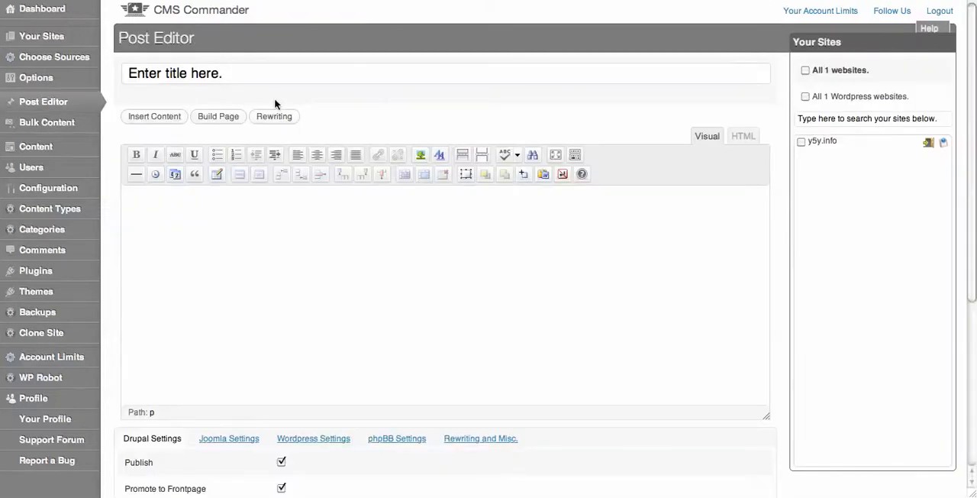
mouse_move(77, 122)
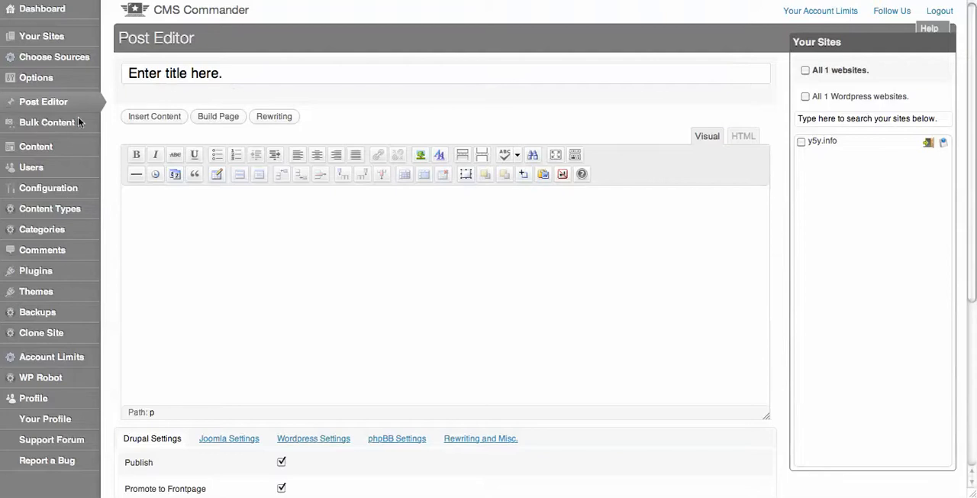
mouse_move(290, 45)
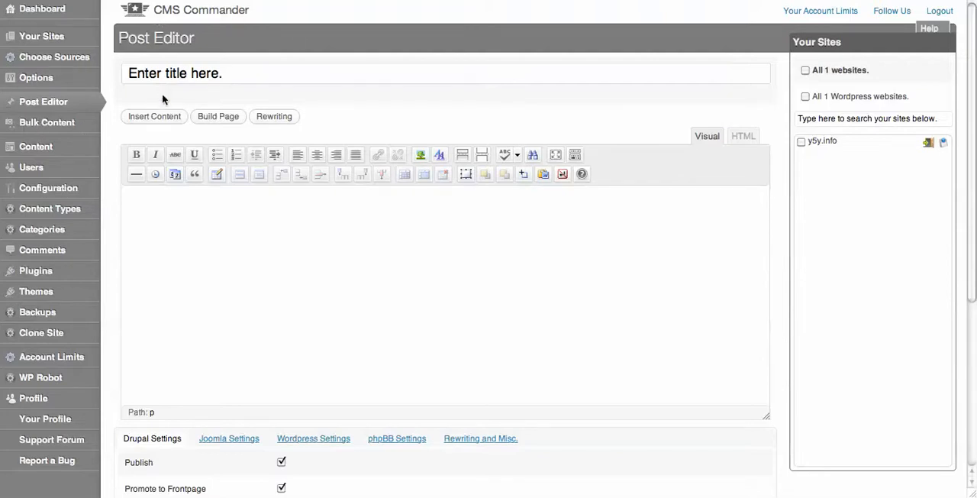
scroll(down, 3)
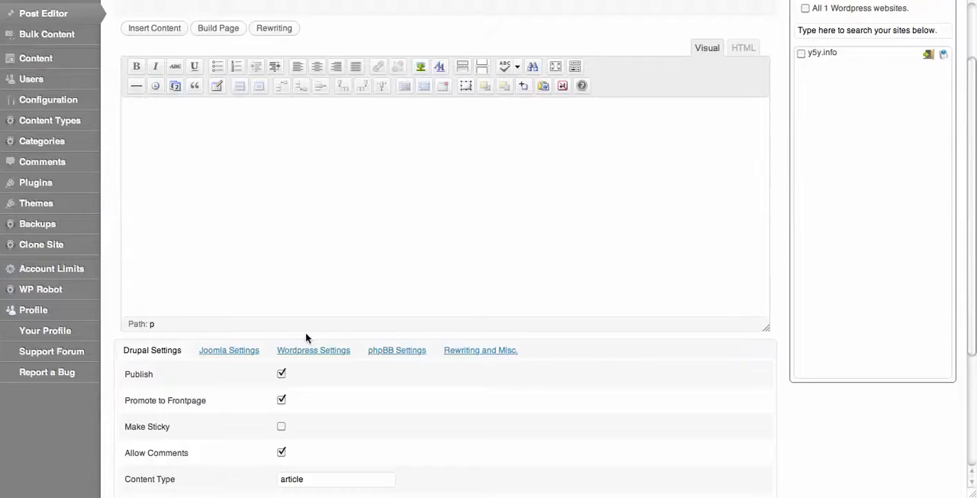
scroll(down, 3)
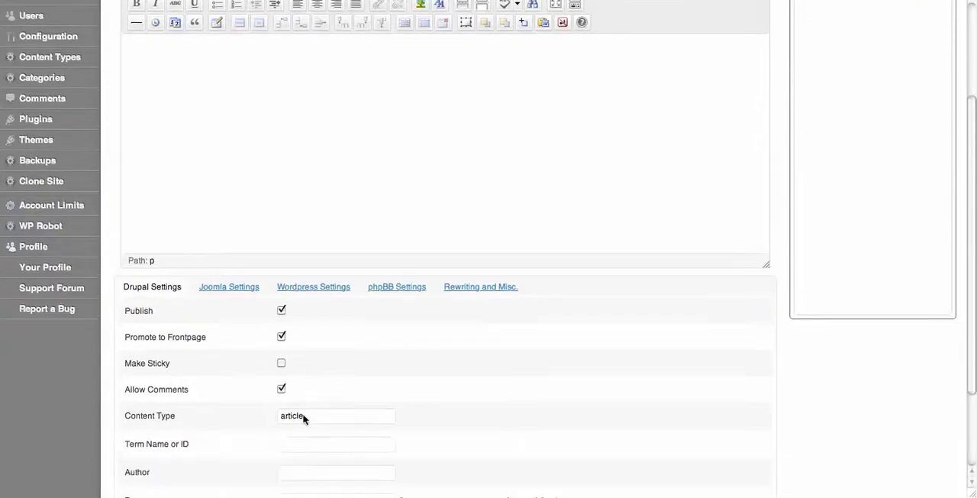
scroll(down, 3)
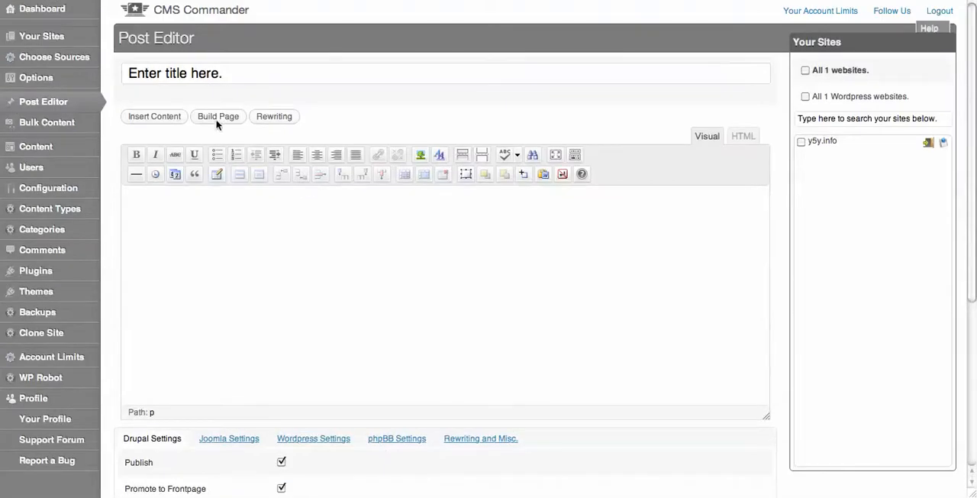
mouse_move(438, 210)
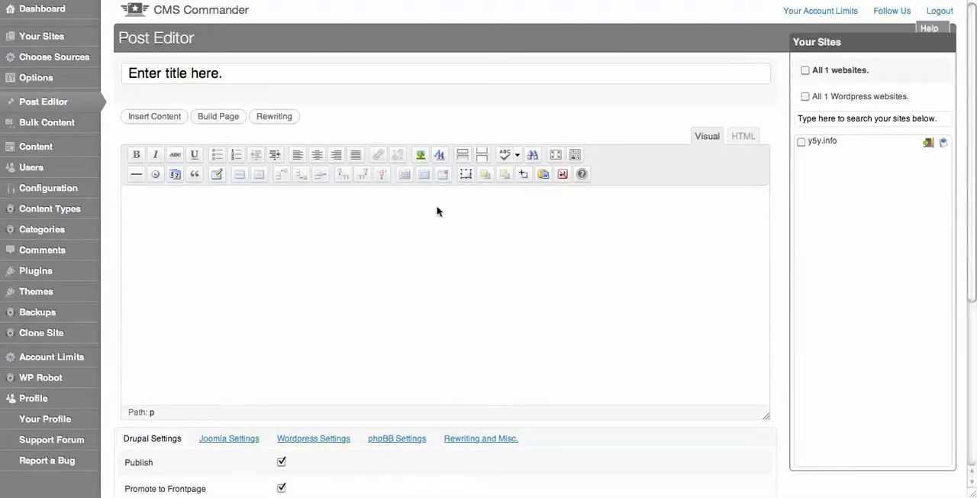
mouse_move(364, 235)
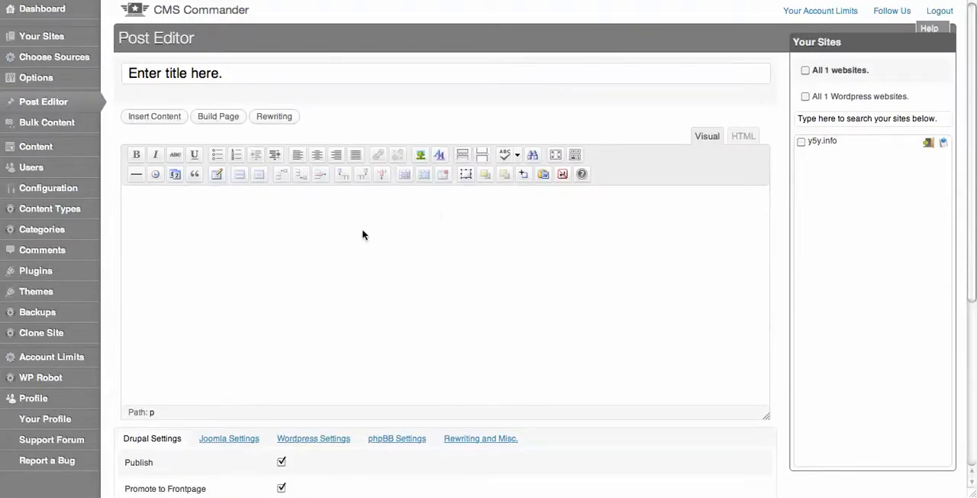
mouse_move(238, 129)
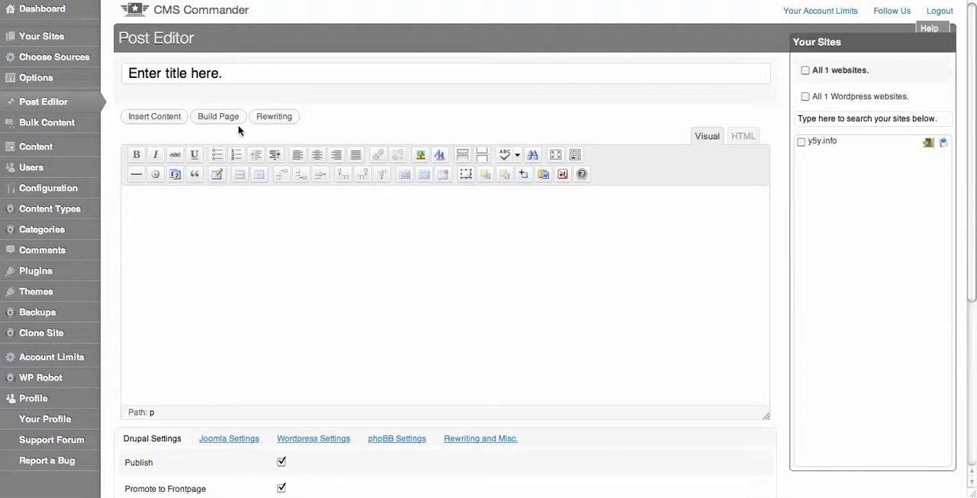
mouse_move(67, 144)
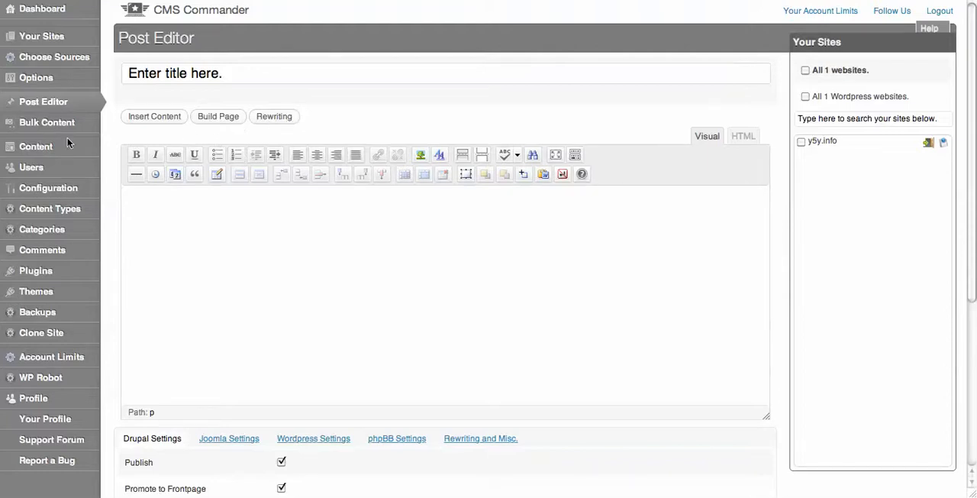
mouse_move(143, 107)
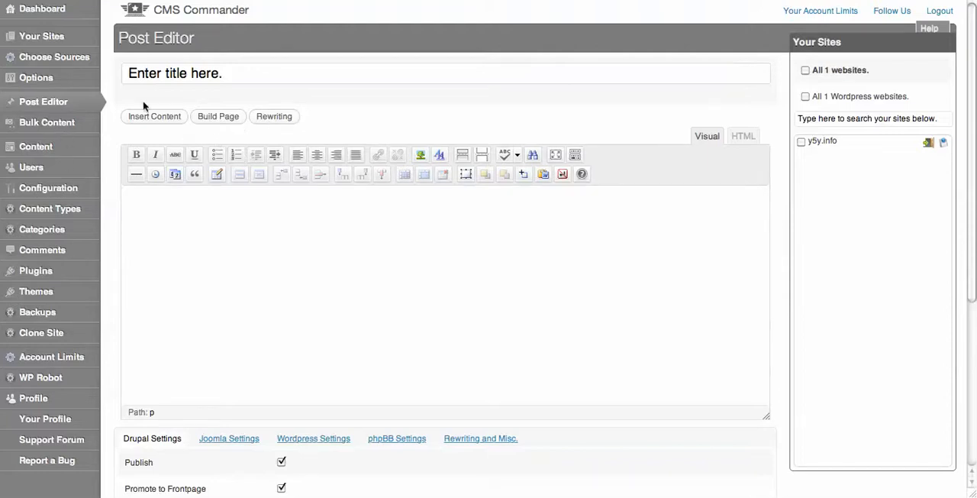
- Go to the Create Bulk Content page at its Build Content step
click(46, 122)
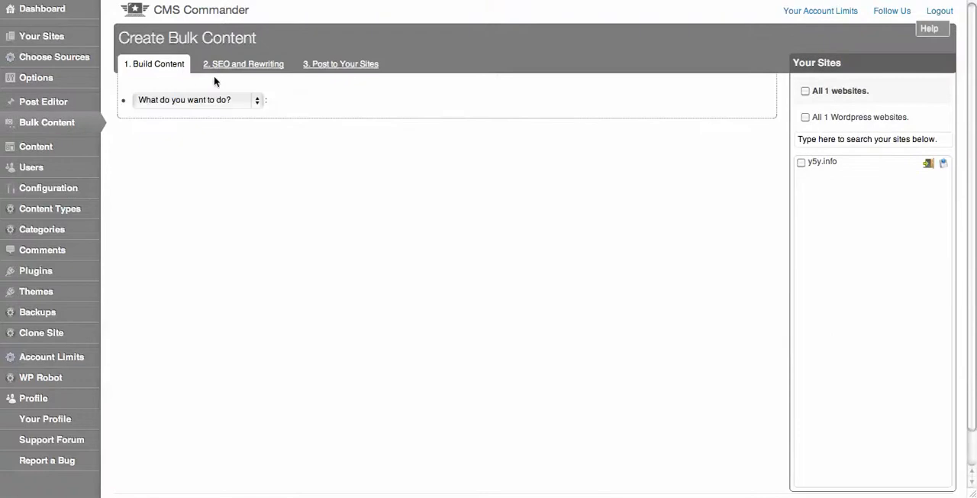
mouse_move(165, 69)
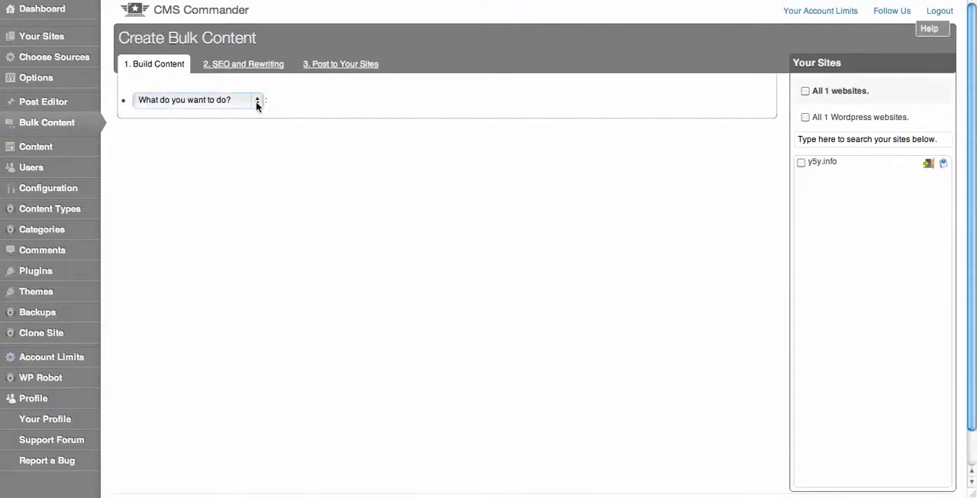
- Browse the bulk content steps: Build Content, SEO and Rewriting, and Post to Your Sites
click(195, 101)
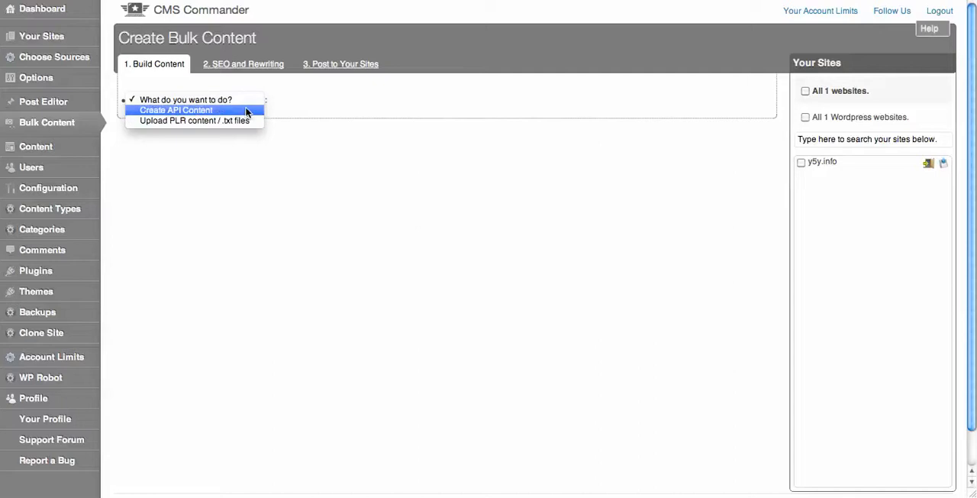
mouse_move(194, 120)
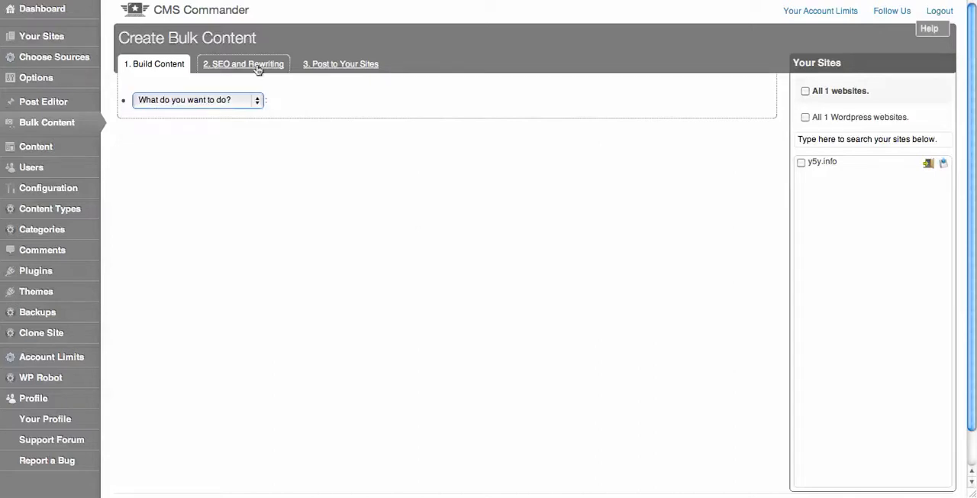
click(242, 63)
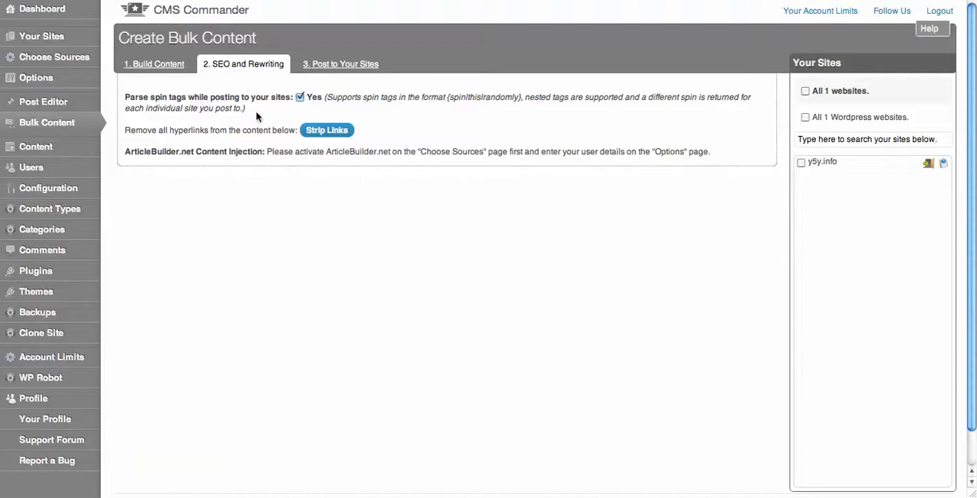
click(345, 64)
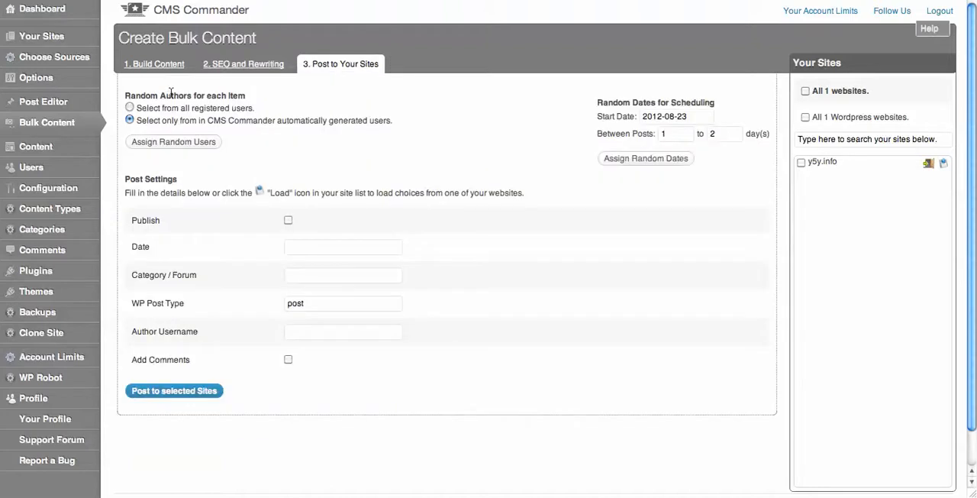
scroll(down, 3)
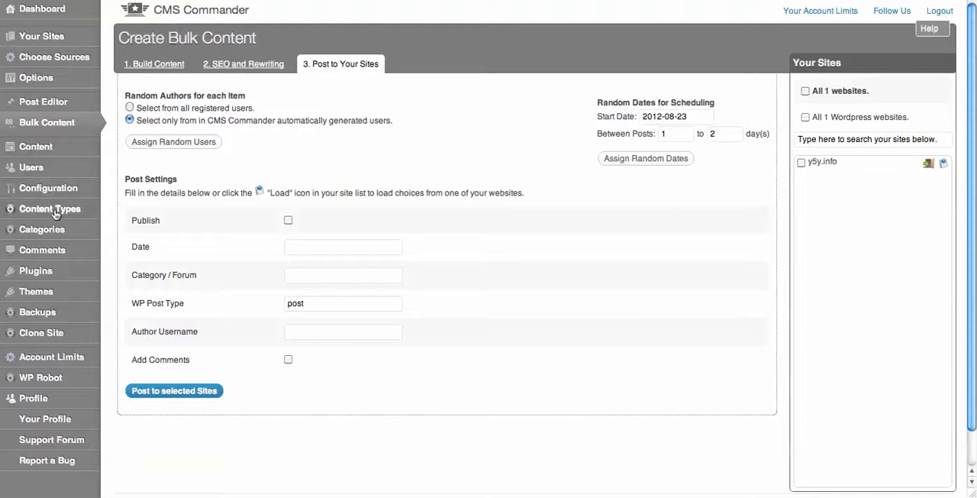
- Go to the Plugins page at its Install WordPress Plugin tab
click(35, 270)
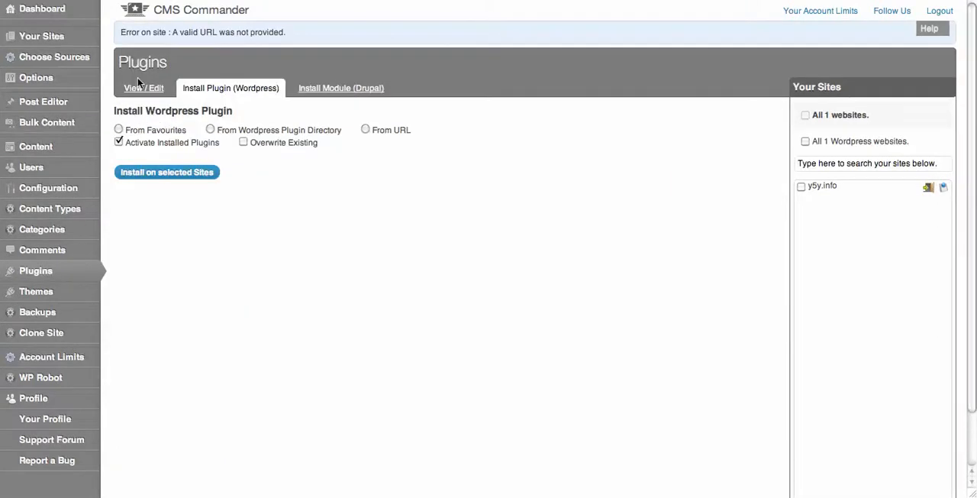
mouse_move(215, 138)
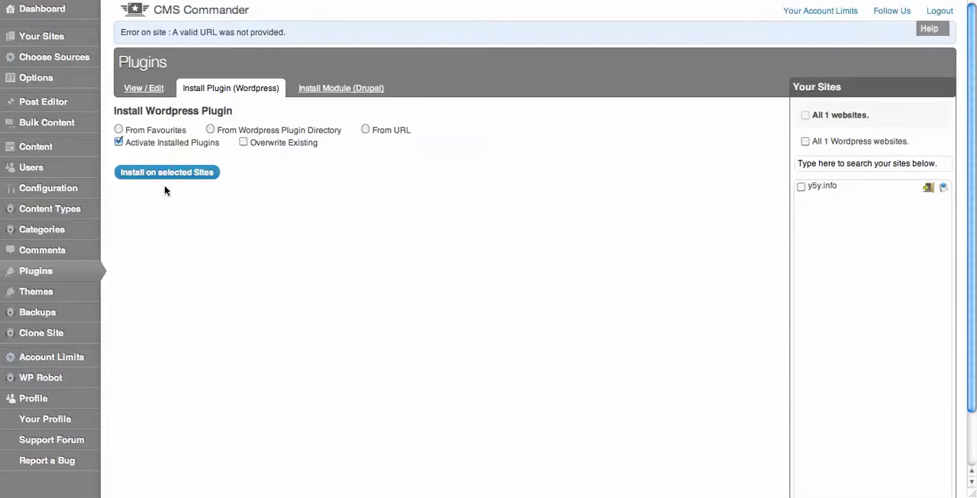
mouse_move(36, 290)
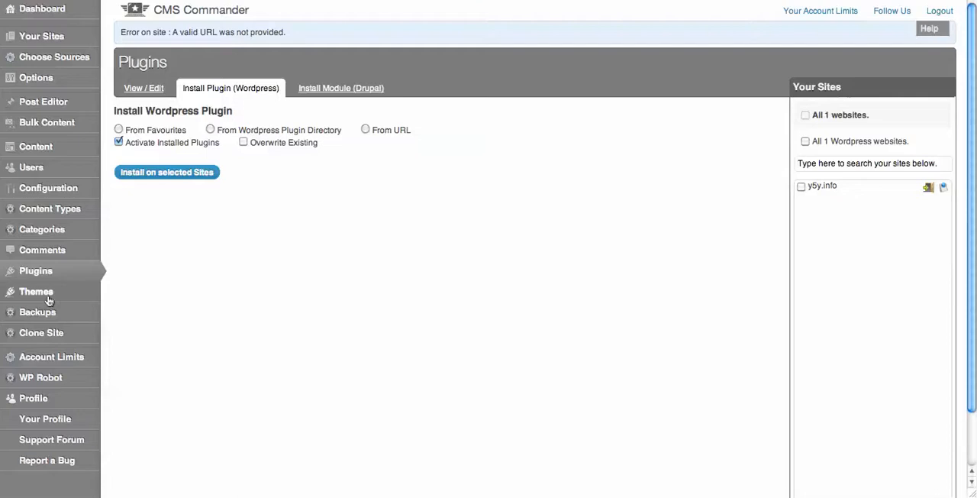
- Go to the Backups page showing the empty Create Backup Task form
click(36, 311)
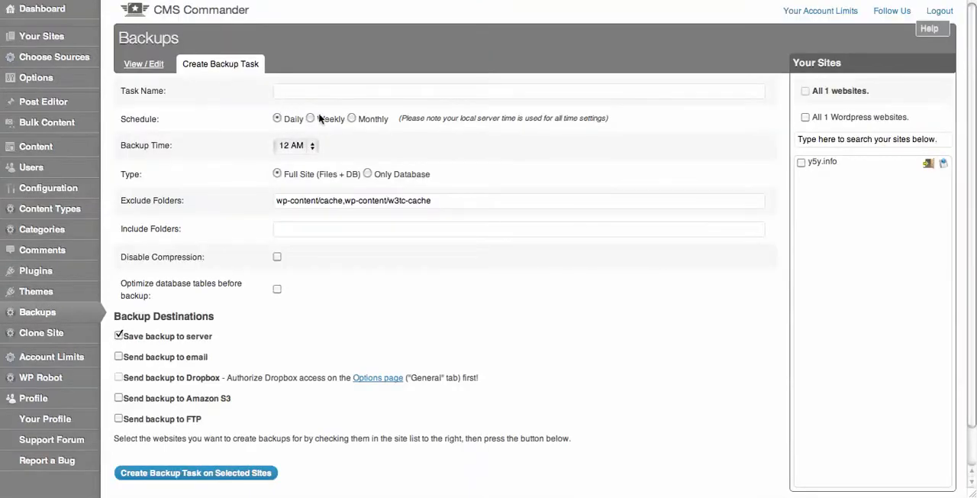
mouse_move(241, 98)
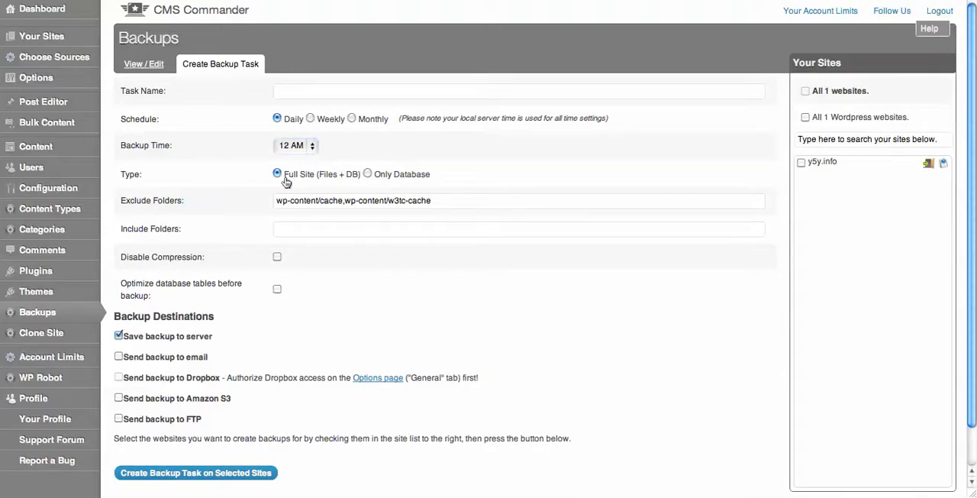
- Scan the Create Backup Task form, then go to the Clone a Website page
scroll(down, 3)
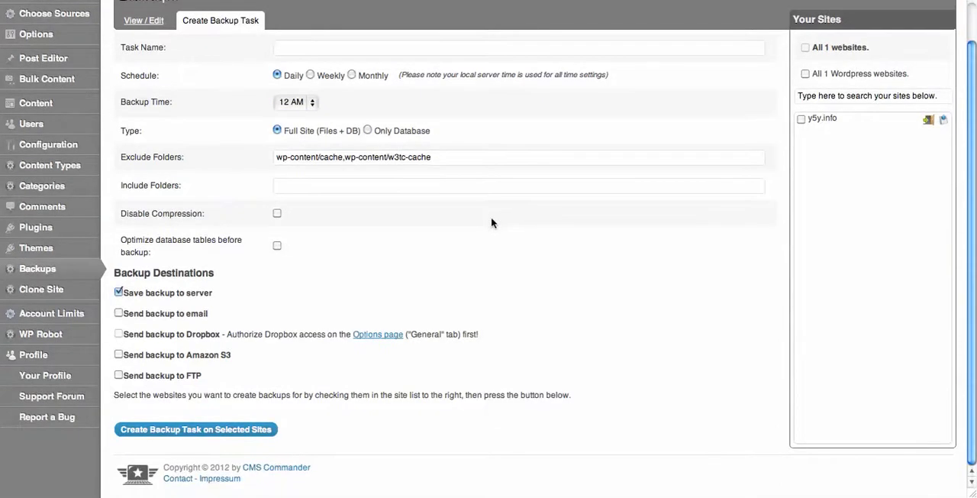
mouse_move(139, 417)
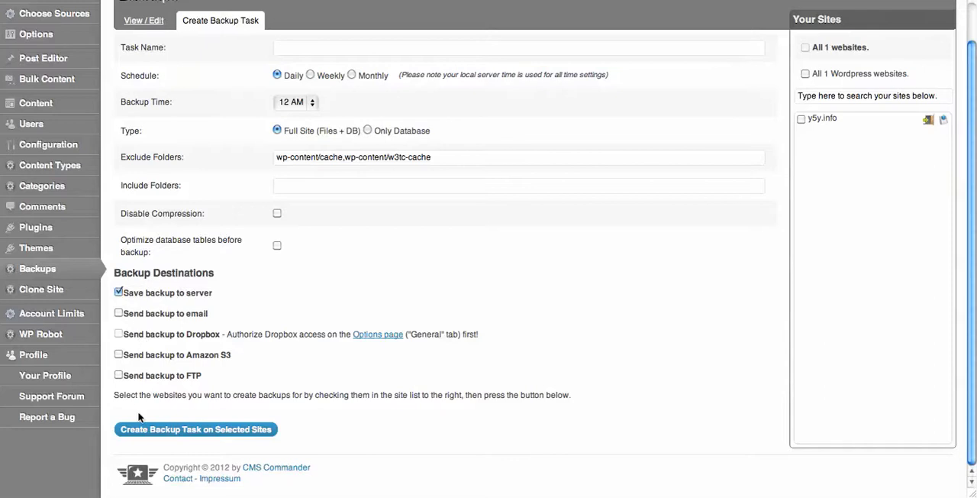
mouse_move(207, 149)
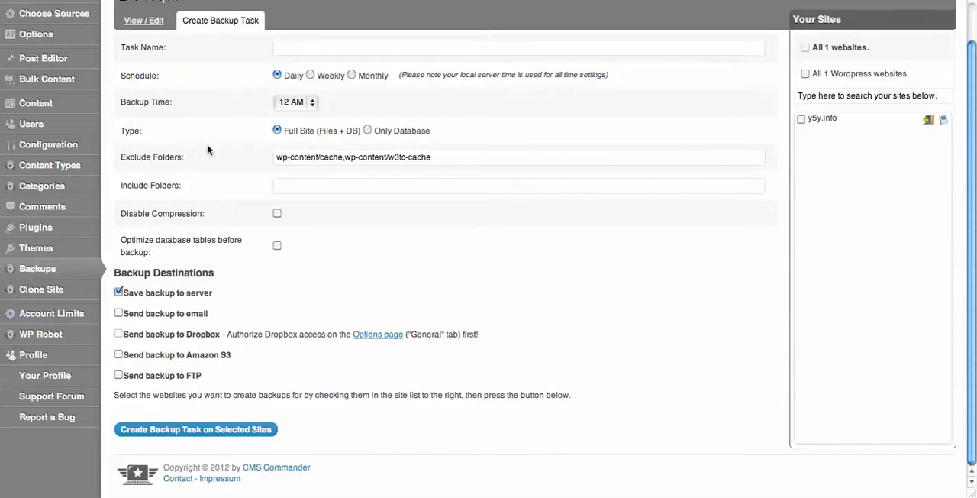
mouse_move(653, 85)
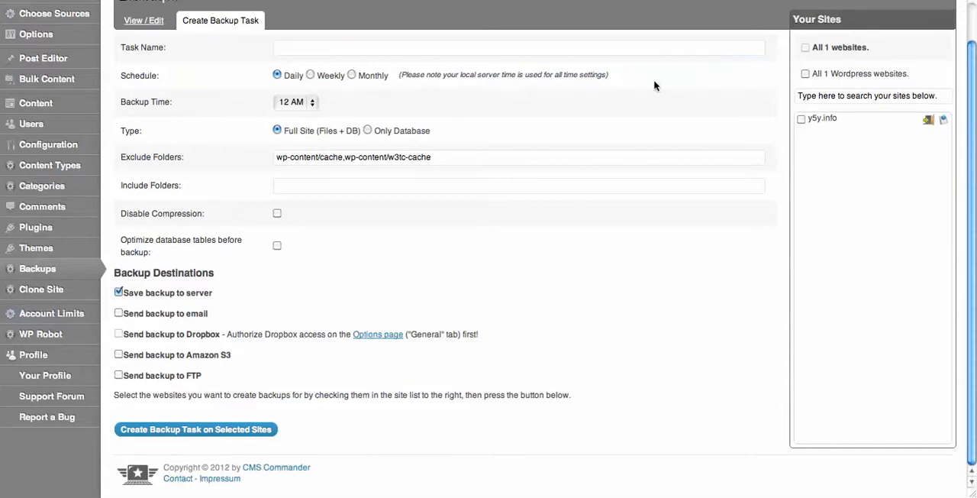
mouse_move(81, 293)
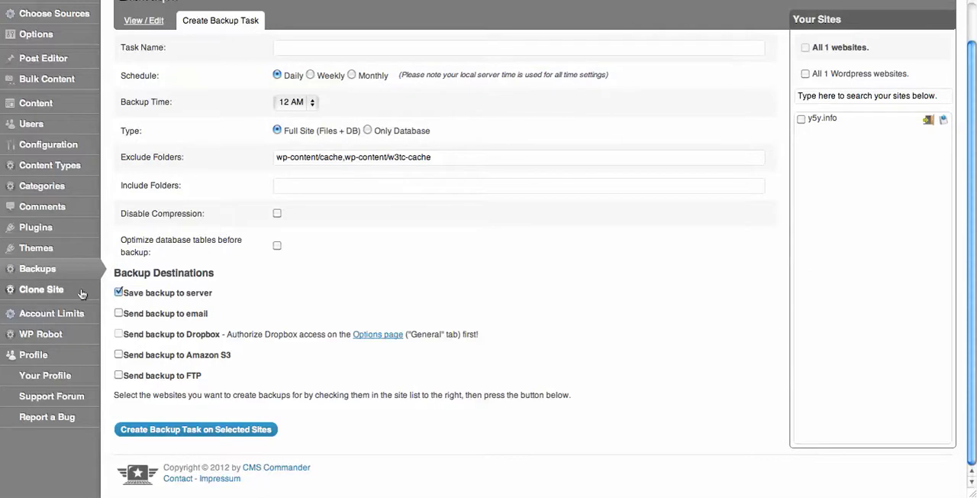
click(42, 290)
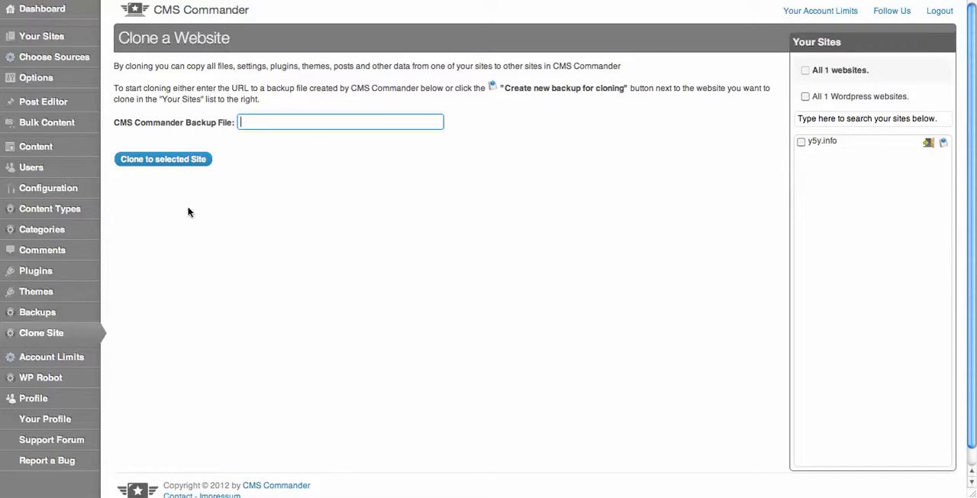
- Go to WP Robot's Create Campaigns page with Campaign 1 and an empty keyword list
click(40, 377)
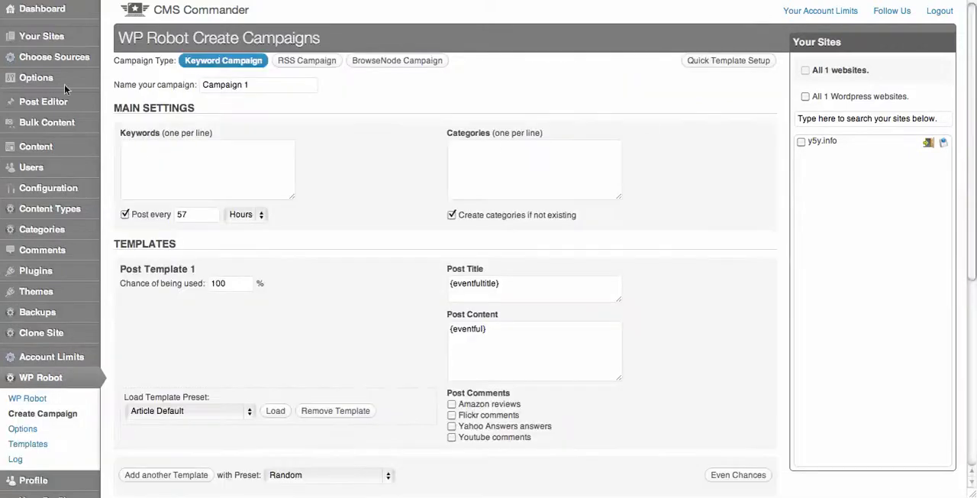
mouse_move(278, 132)
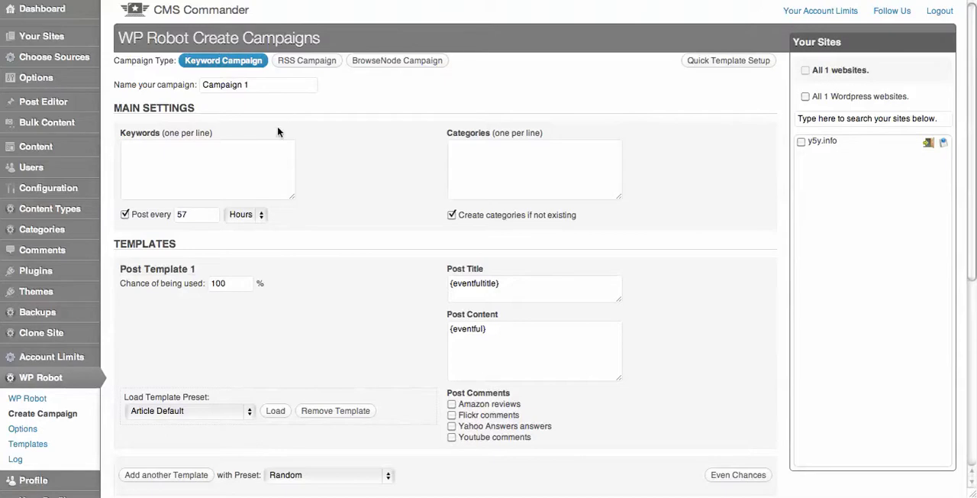
mouse_move(535, 150)
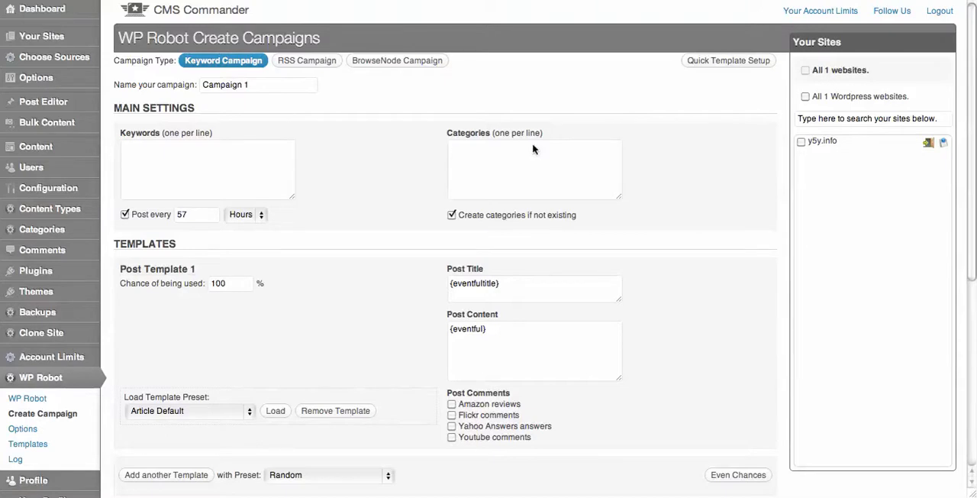
mouse_move(426, 70)
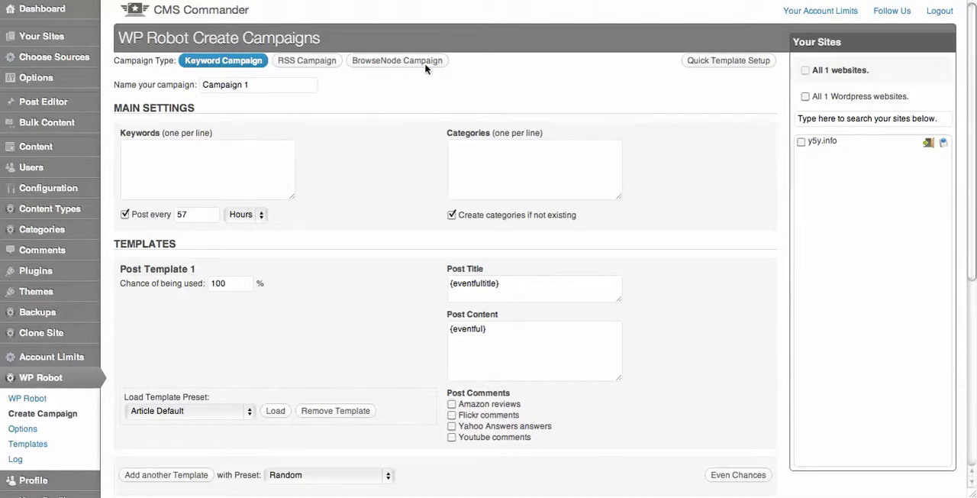
mouse_move(455, 62)
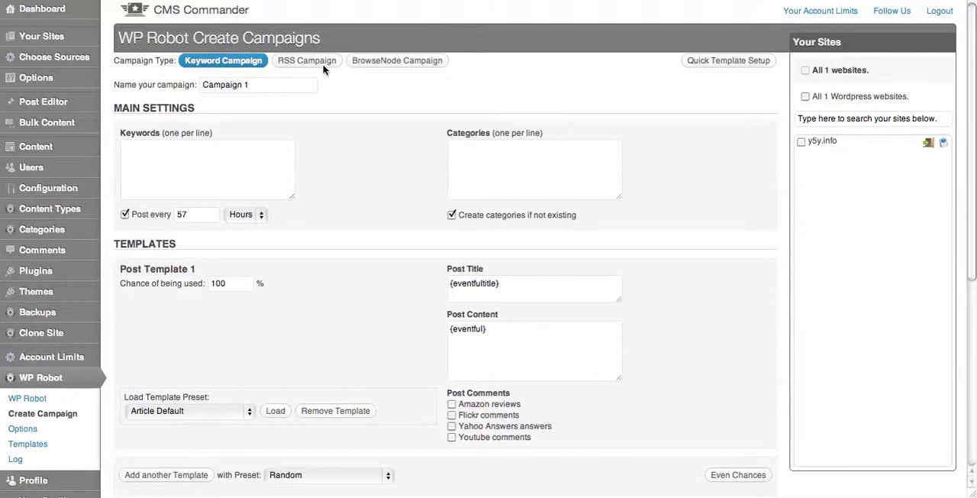
mouse_move(28, 127)
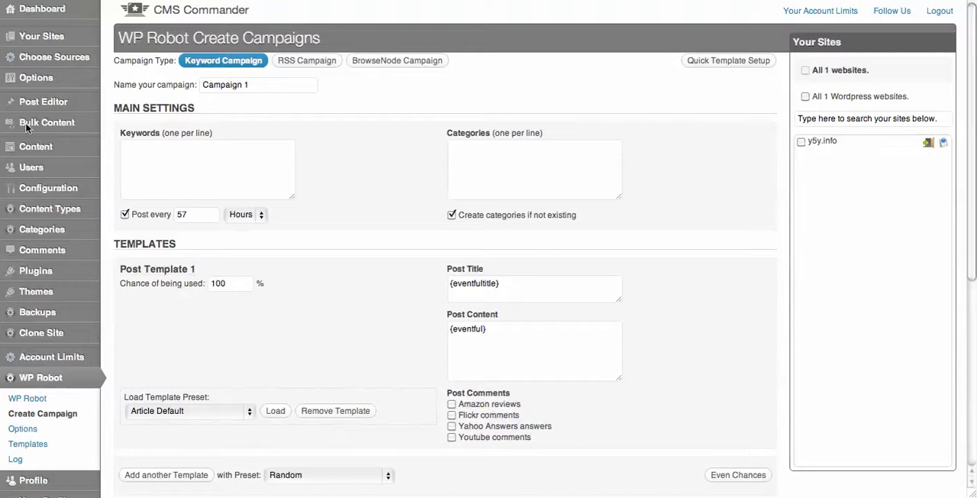
mouse_move(55, 138)
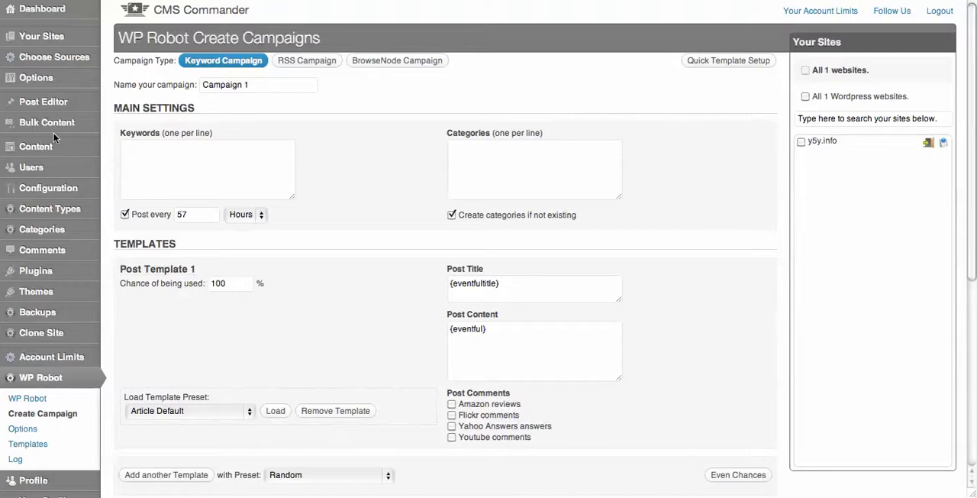
mouse_move(85, 83)
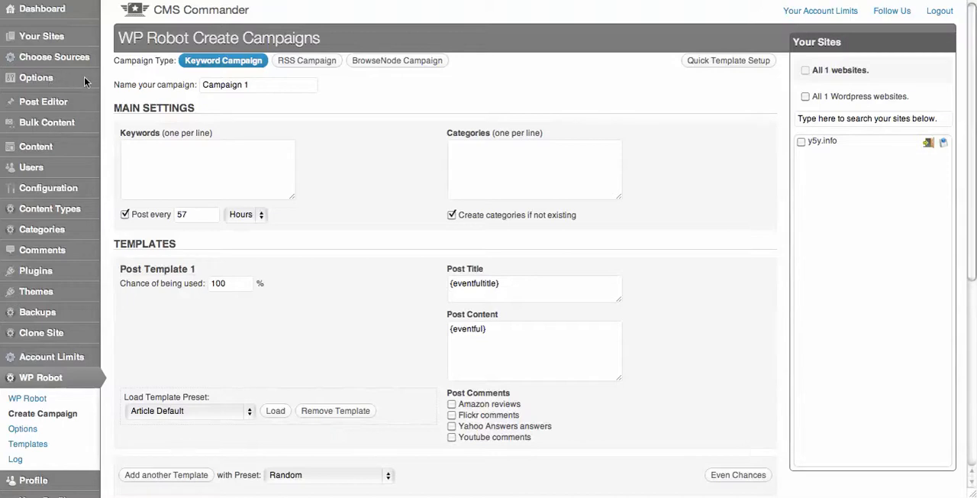
mouse_move(93, 8)
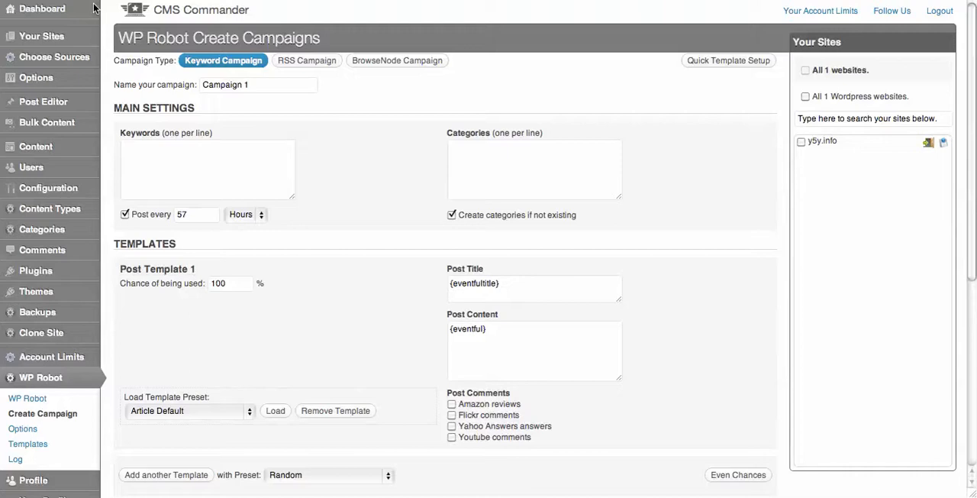
mouse_move(58, 61)
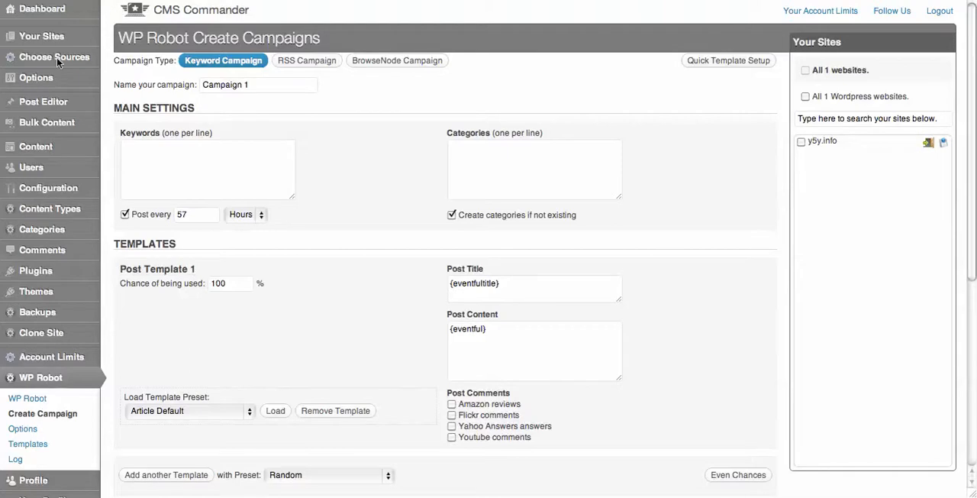